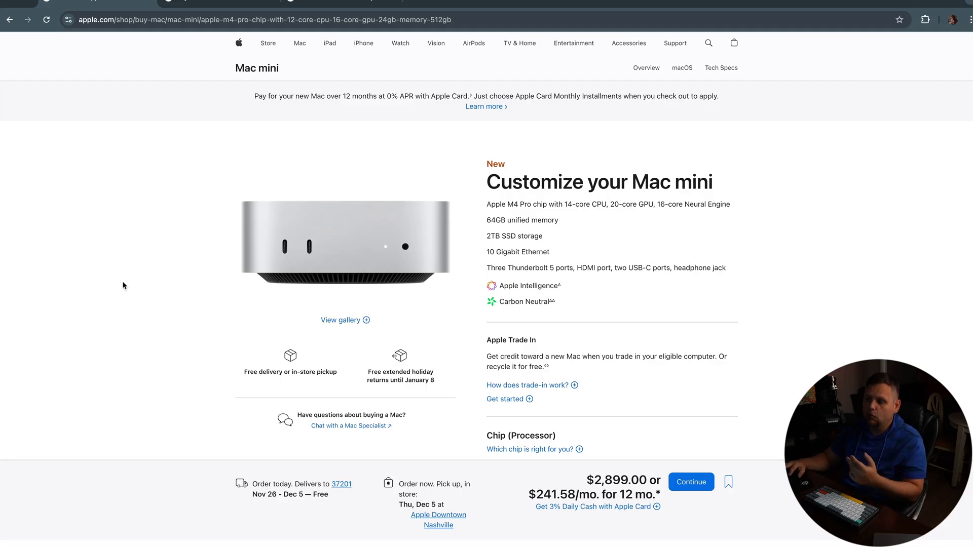
mouse_move(102, 286)
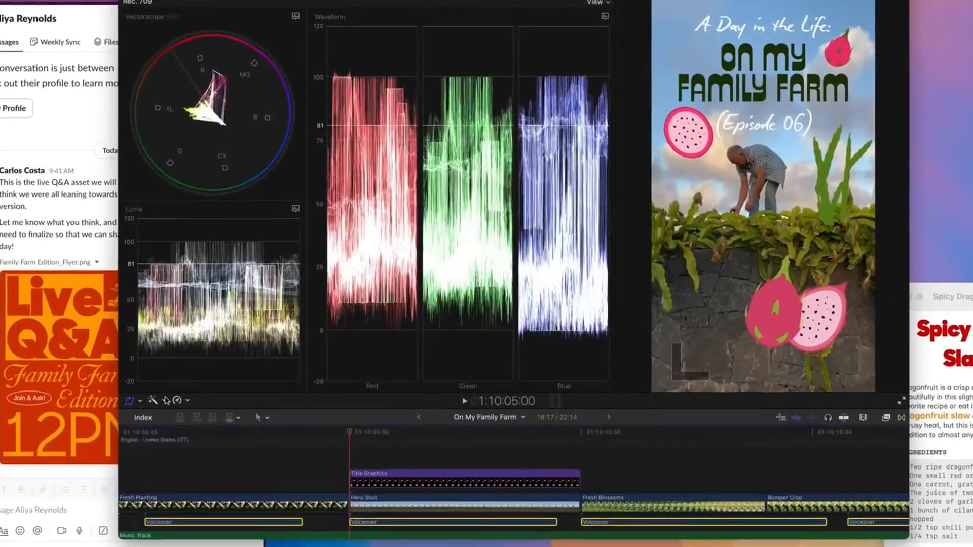
Step: Pick Mac Studio options and scroll through its chip and memory choices
left_click(147, 407)
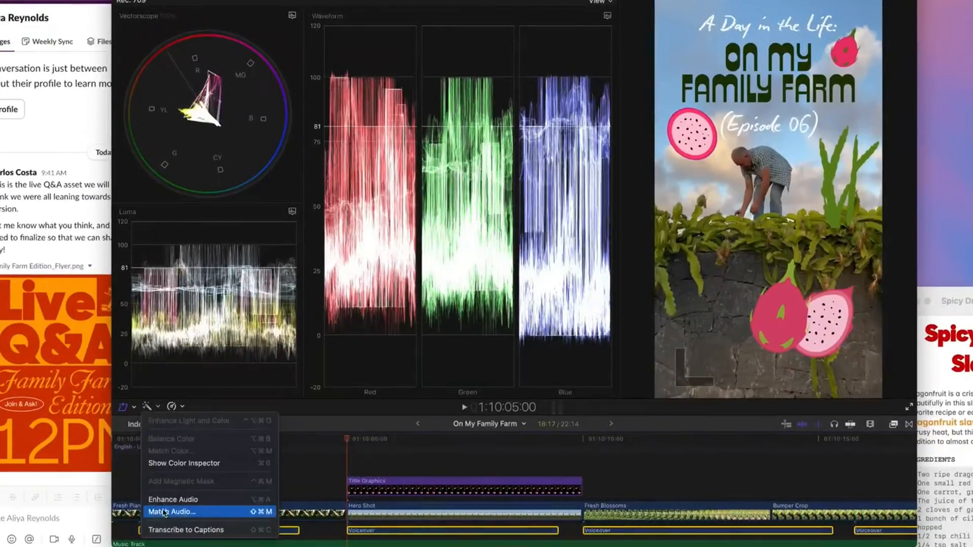
left_click(186, 529)
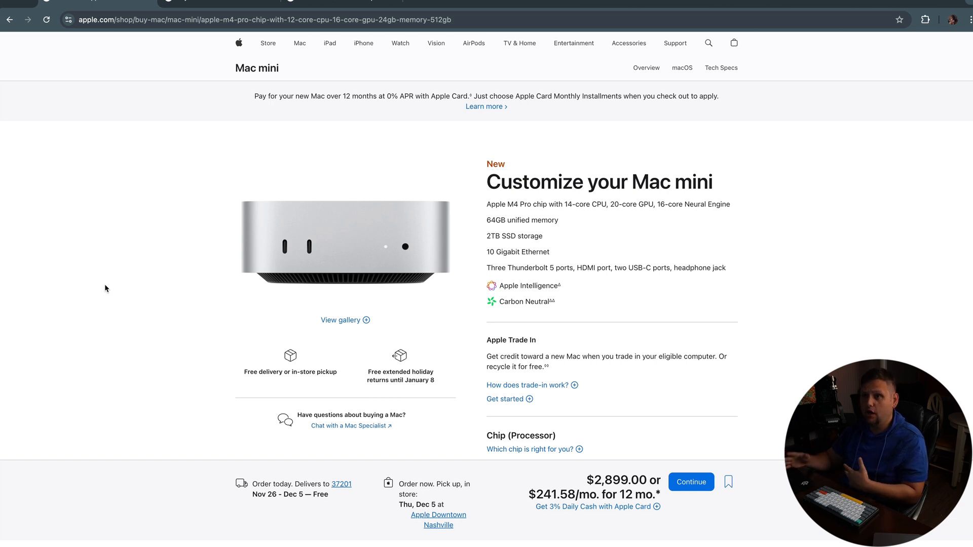
scroll("down", 3)
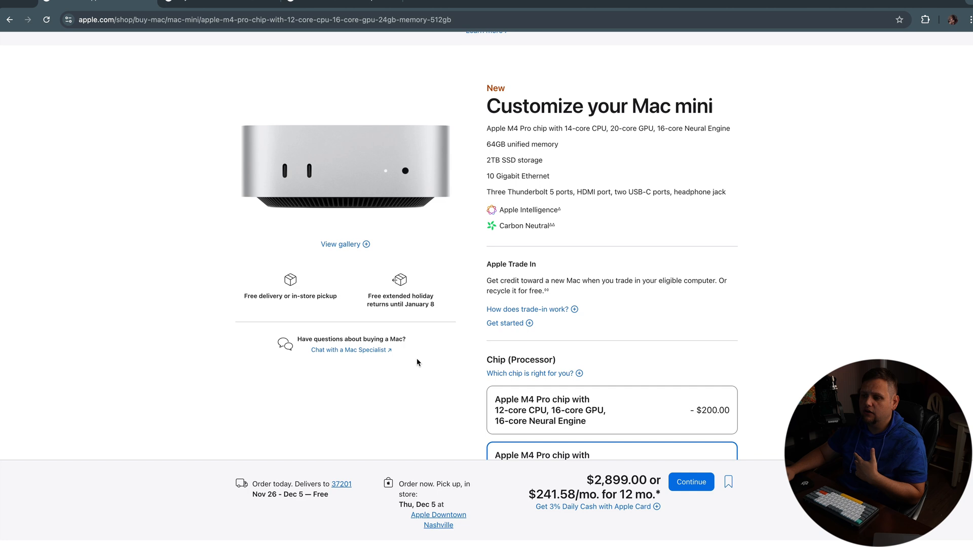
scroll("down", 3)
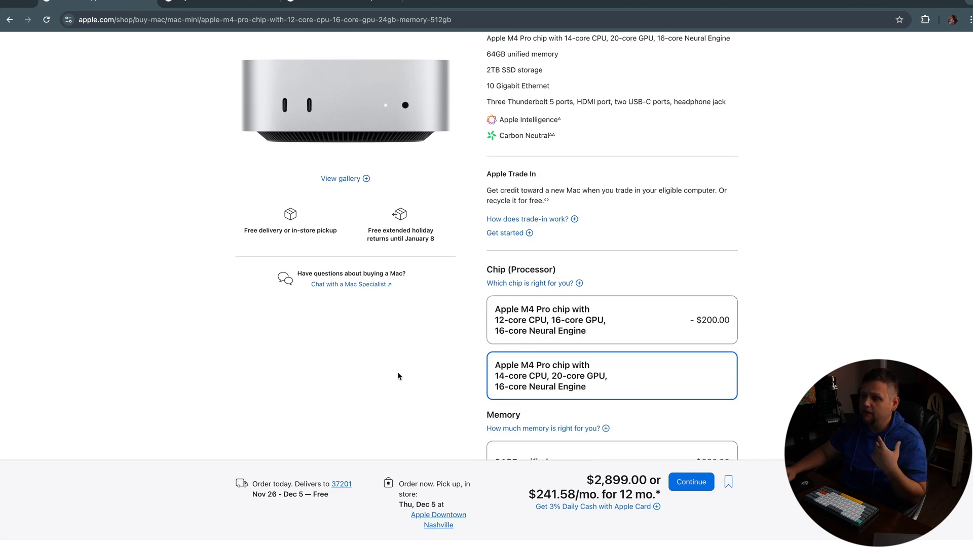
mouse_move(542, 394)
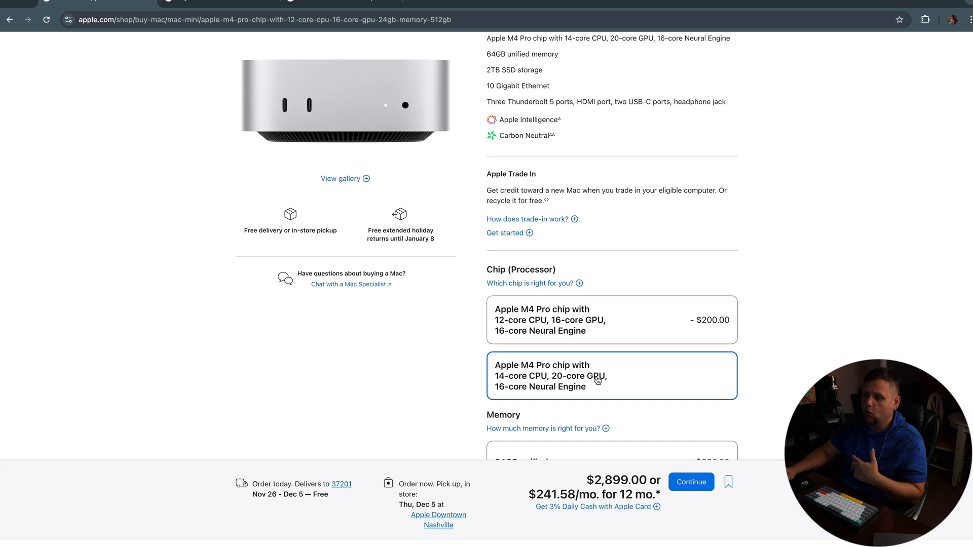
scroll("down", 3)
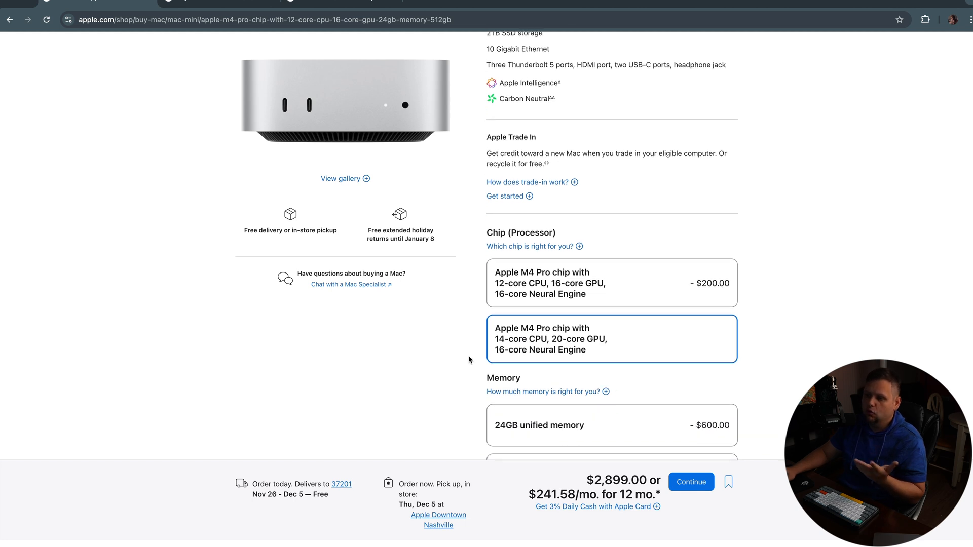
mouse_move(588, 360)
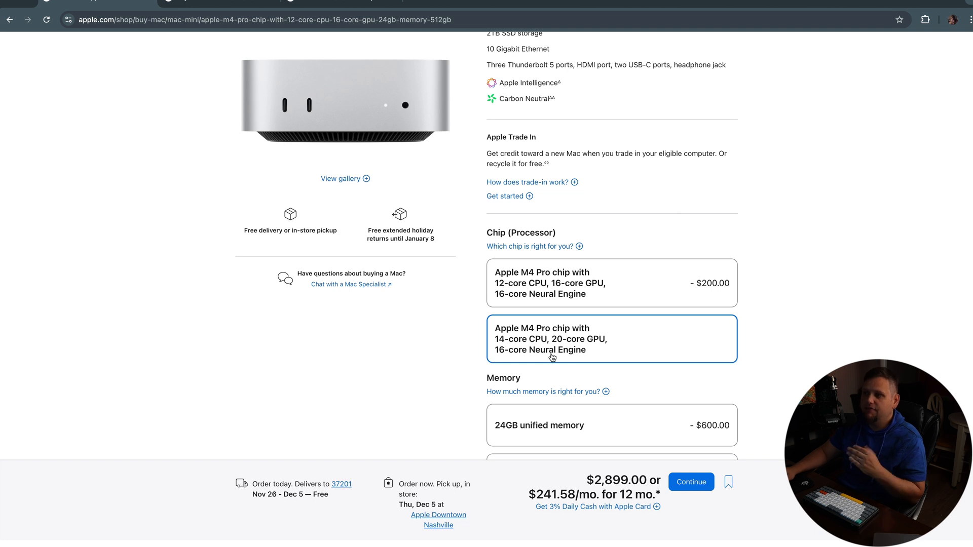
mouse_move(574, 342)
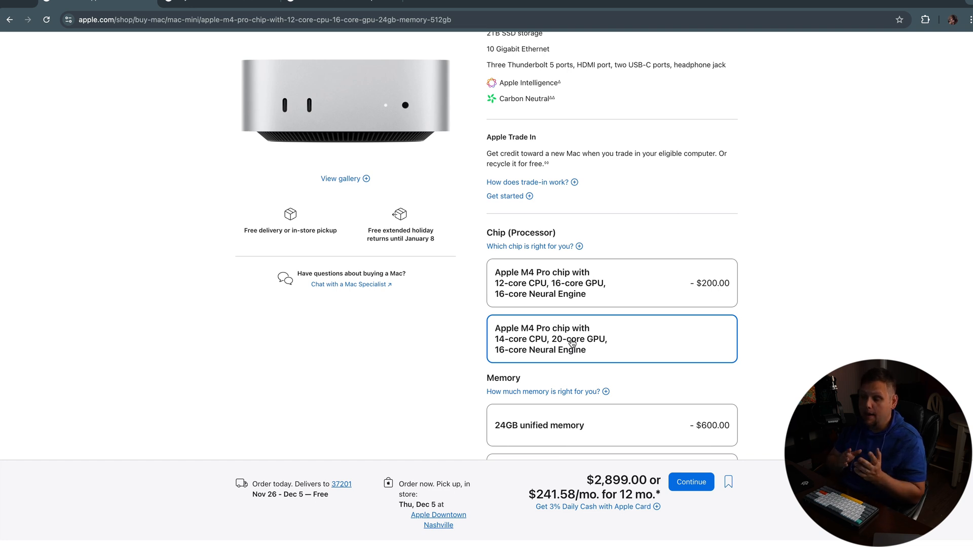
scroll("down", 3)
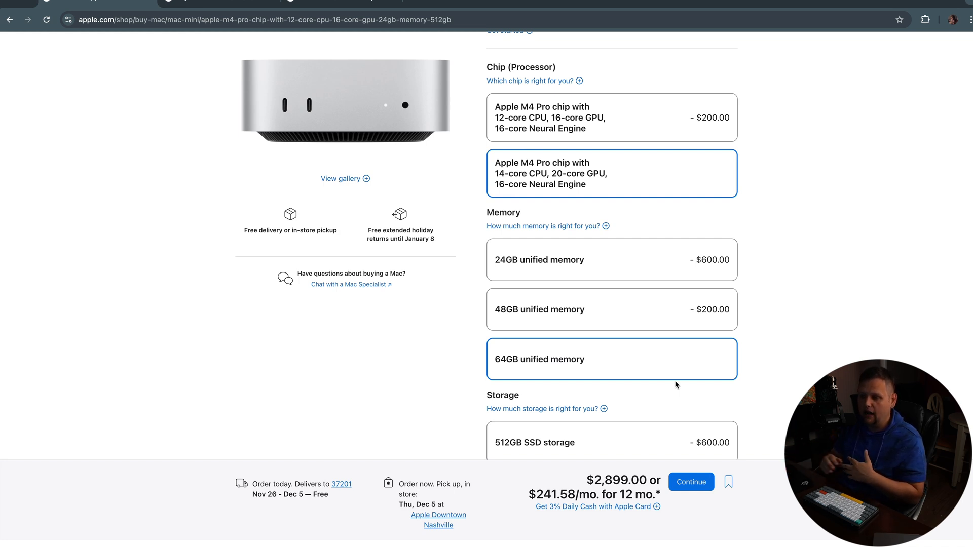
mouse_move(633, 381)
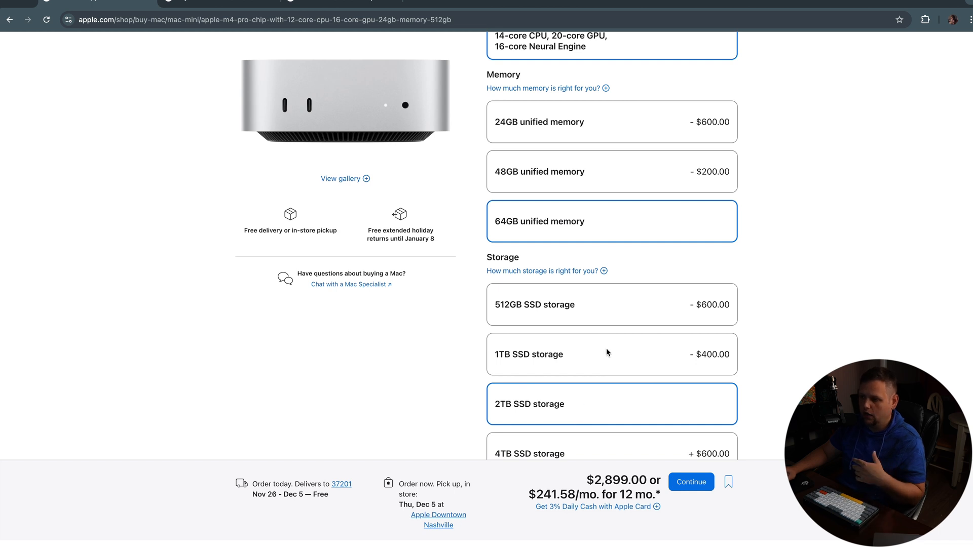
Step: Check the 1TB storage price, then switch back to 2TB storage
left_click(611, 354)
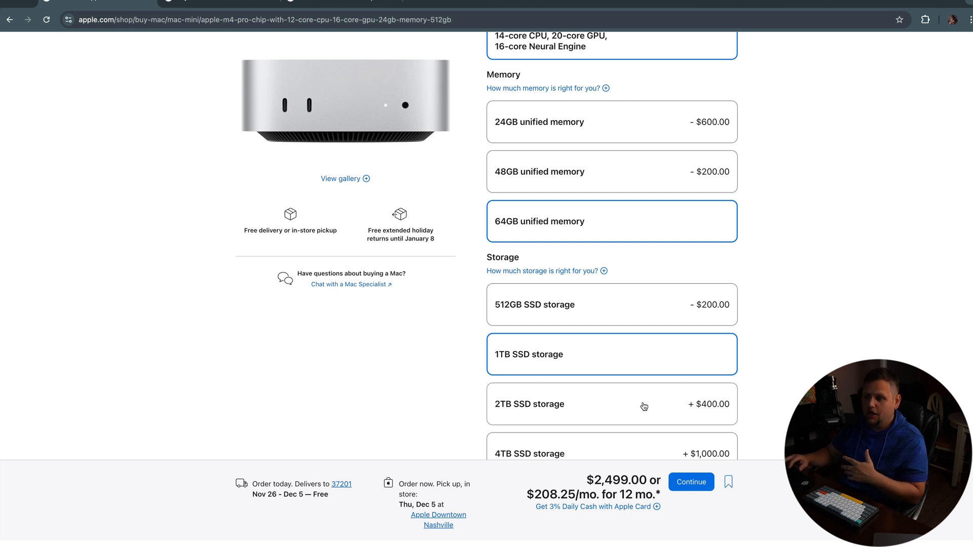
left_click(611, 404)
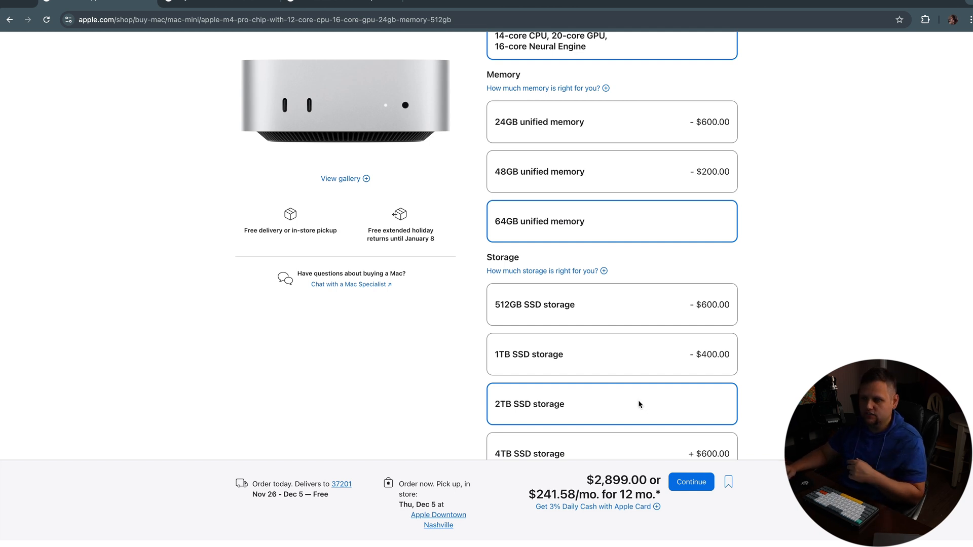
mouse_move(450, 399)
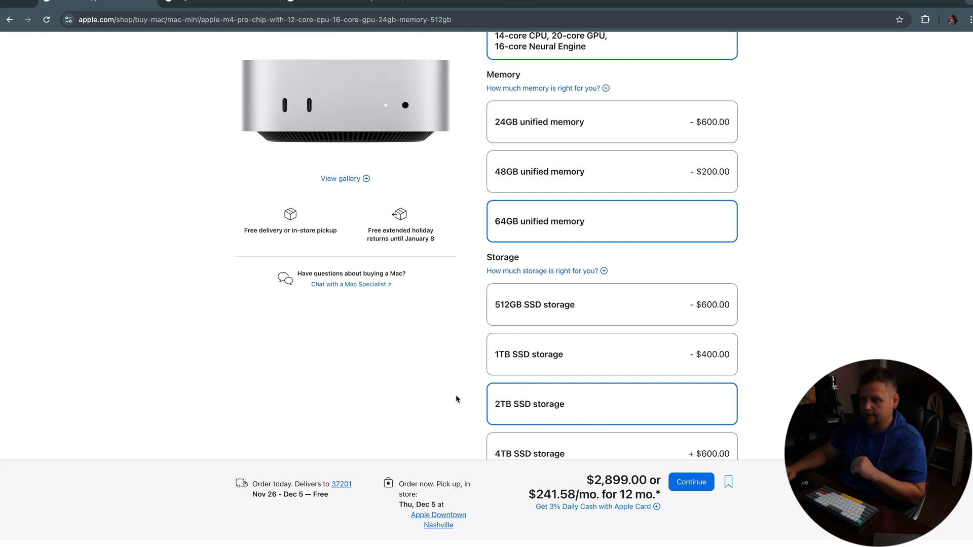
scroll("down", 3)
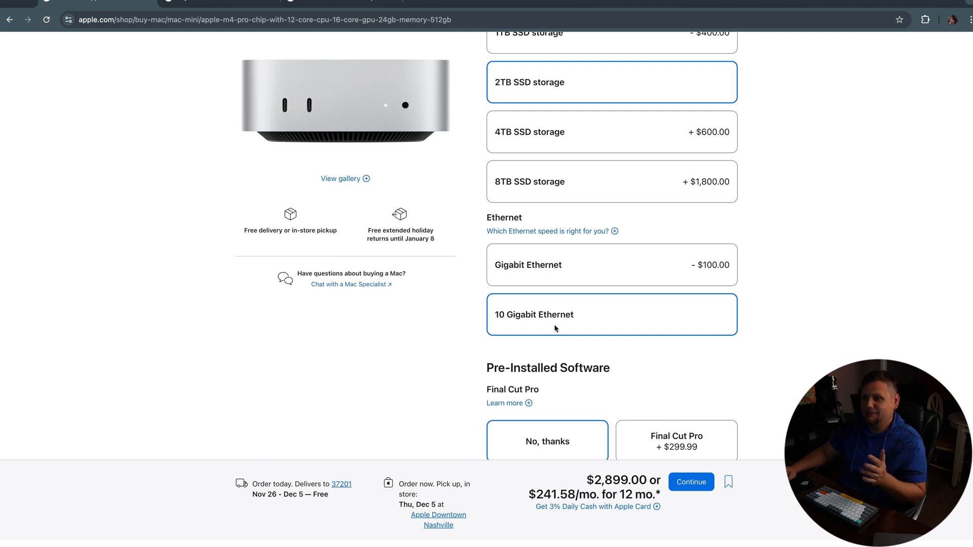
mouse_move(552, 333)
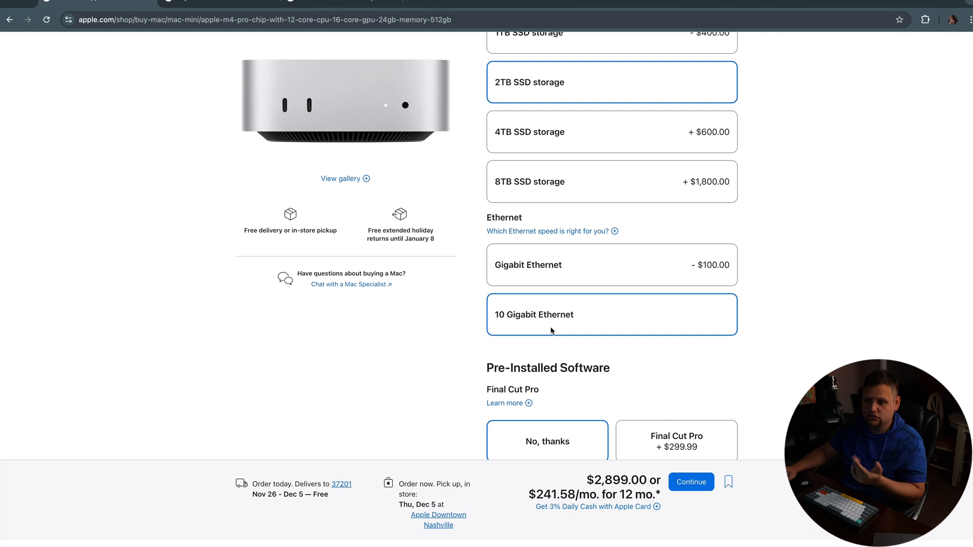
scroll("down", 3)
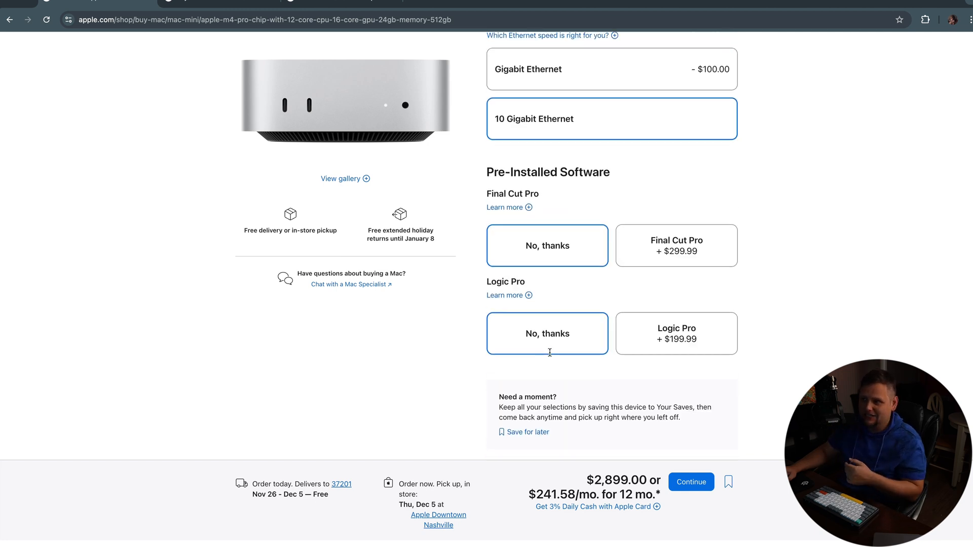
scroll("down", 3)
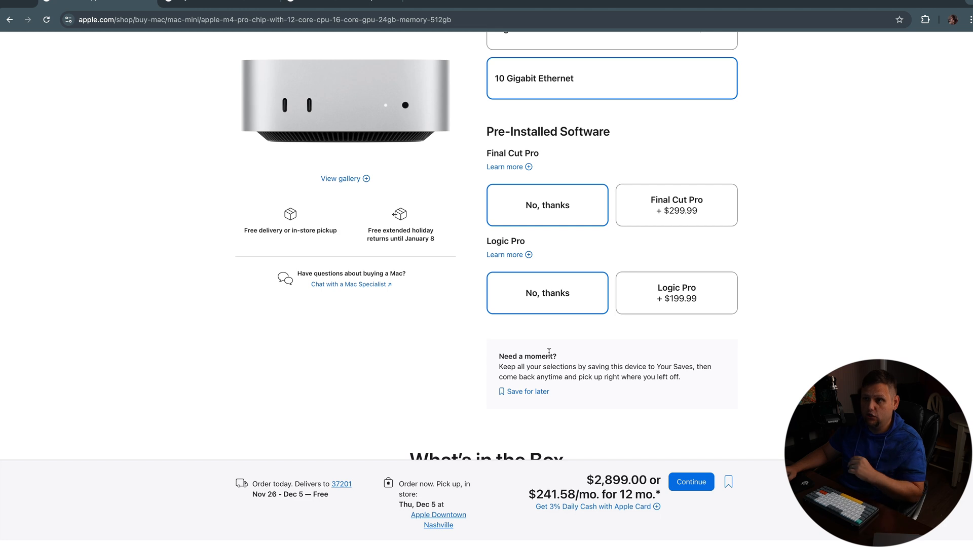
scroll("down", 3)
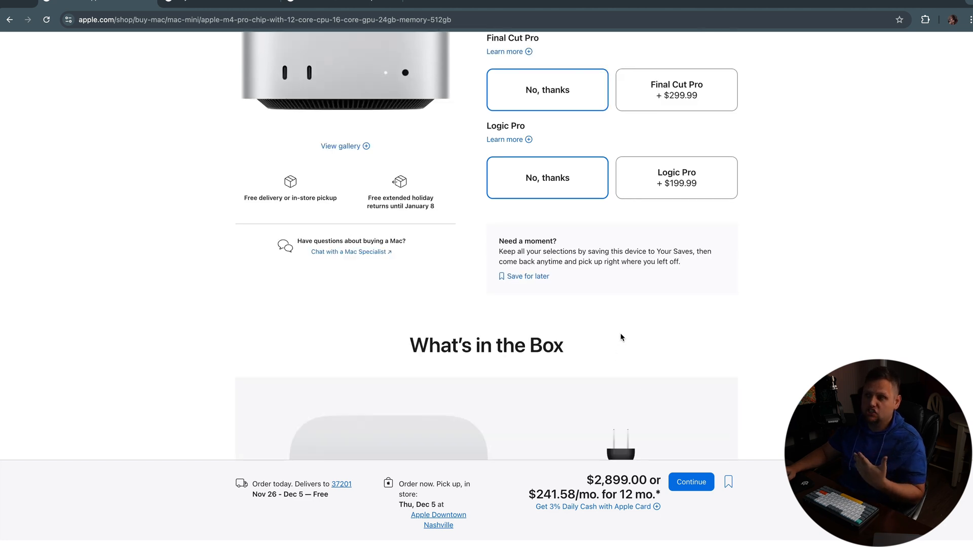
scroll("up", 3)
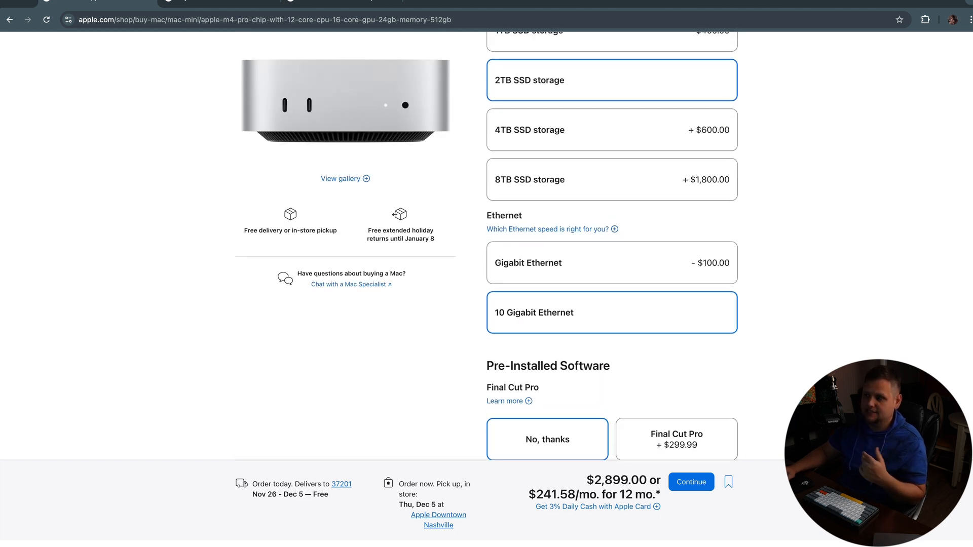
scroll("down", 3)
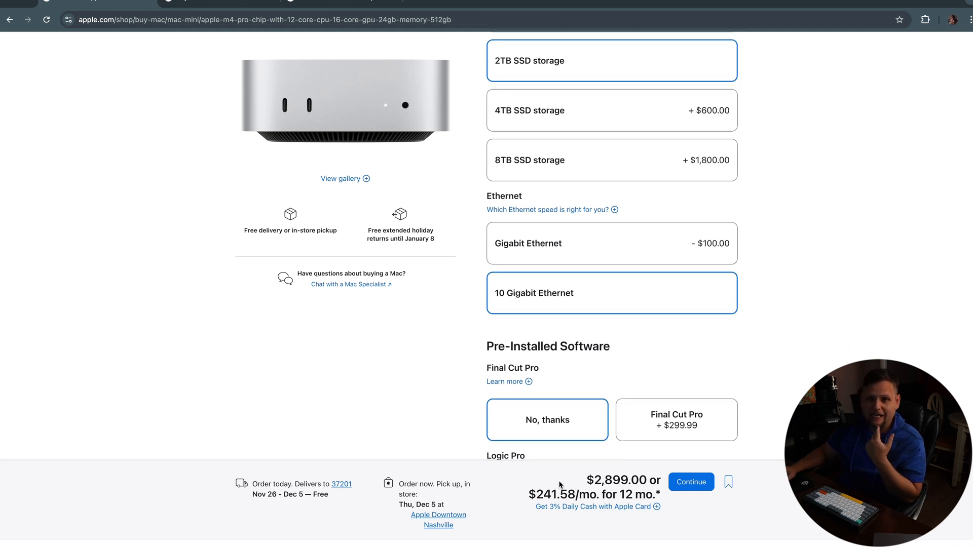
mouse_move(483, 468)
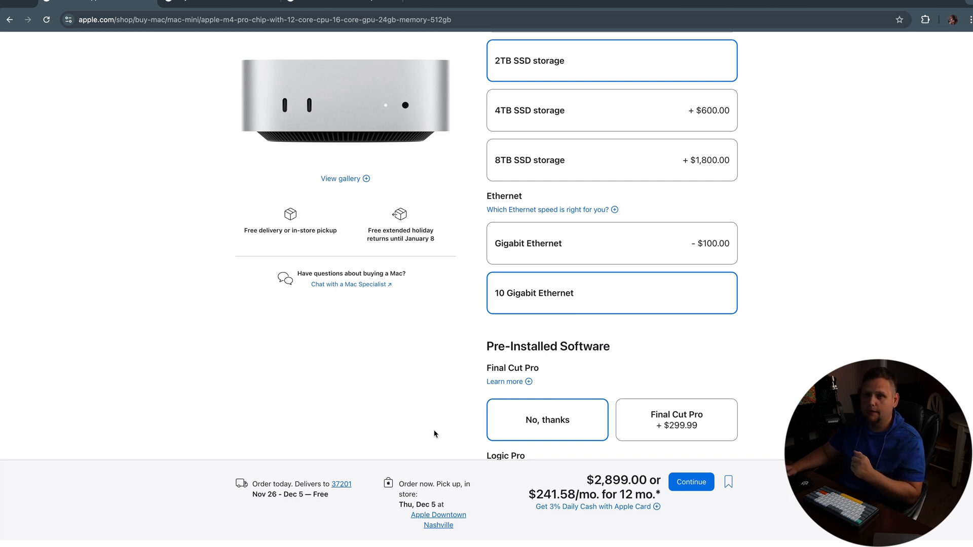
Step: Review the full Mac Studio build with M2 Max 38-core GPU and 64GB memory
scroll("up", 3)
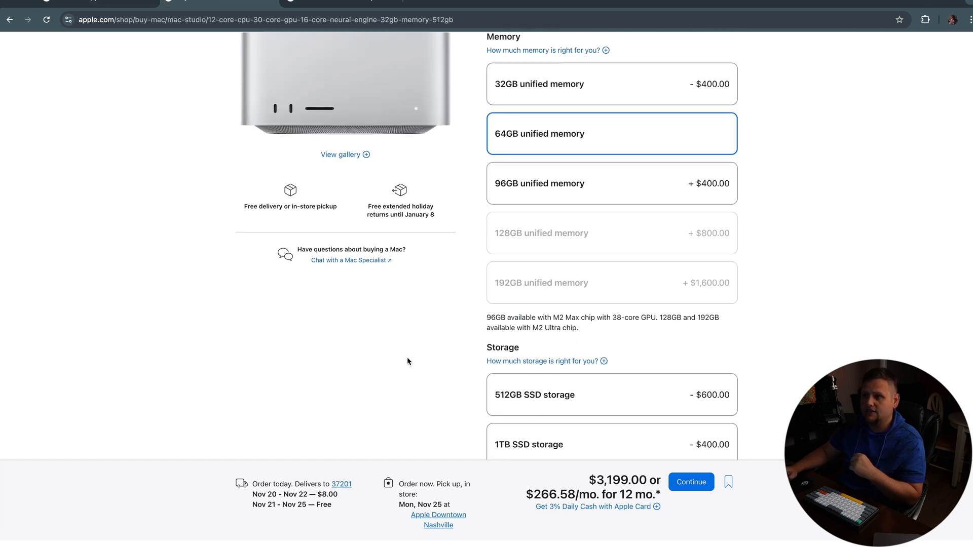
scroll("up", 3)
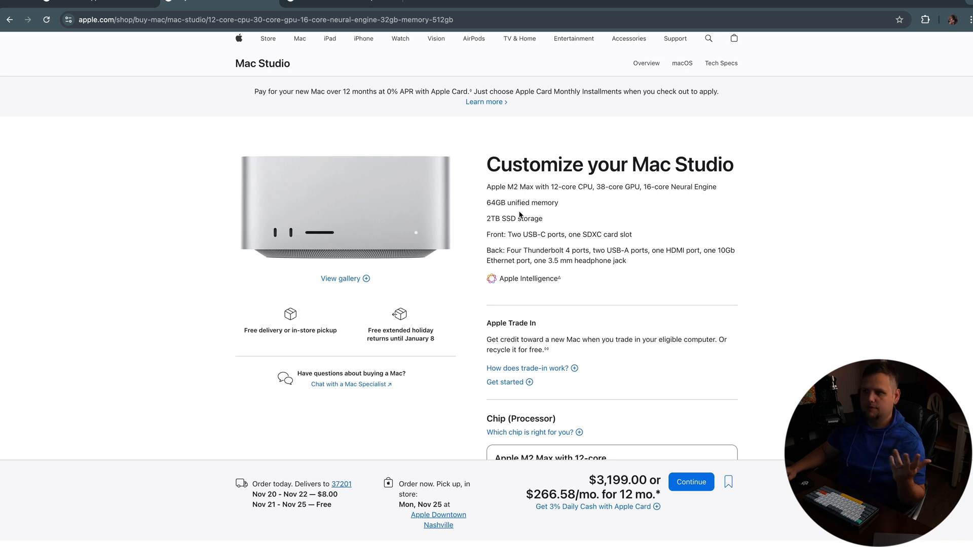
mouse_move(481, 232)
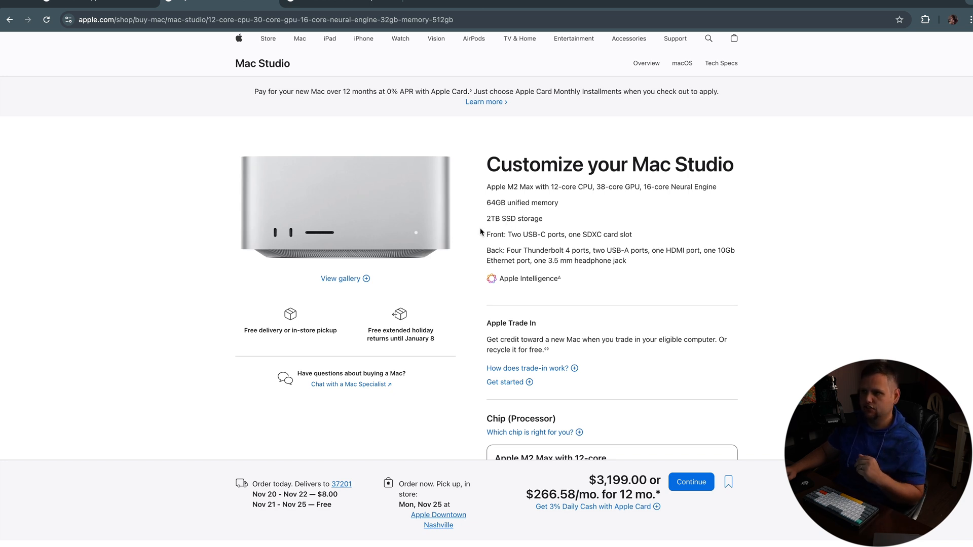
scroll("down", 3)
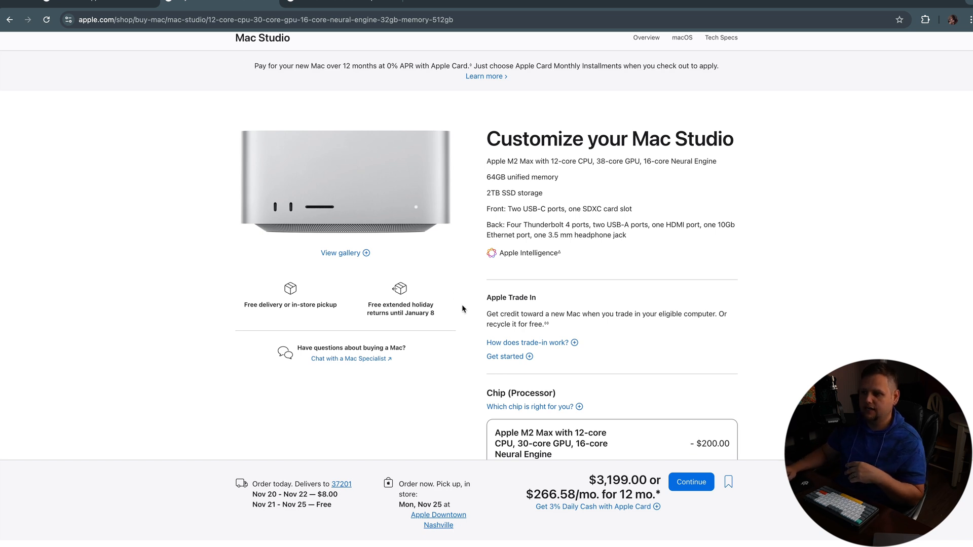
scroll("down", 3)
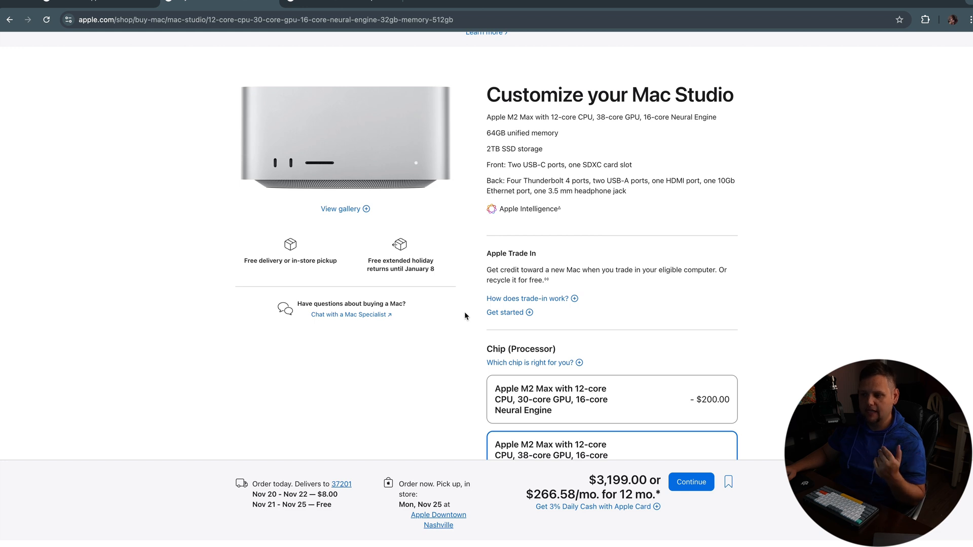
scroll("down", 3)
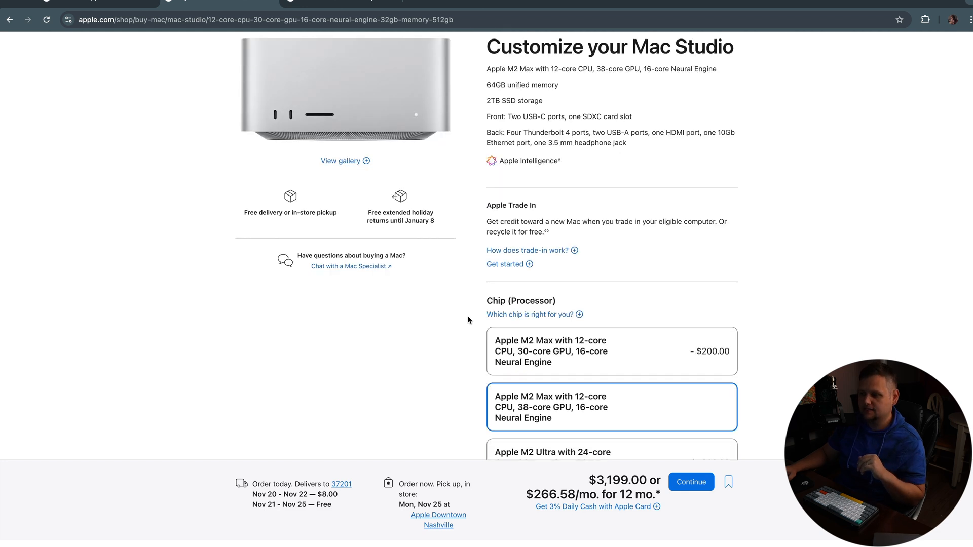
scroll("down", 3)
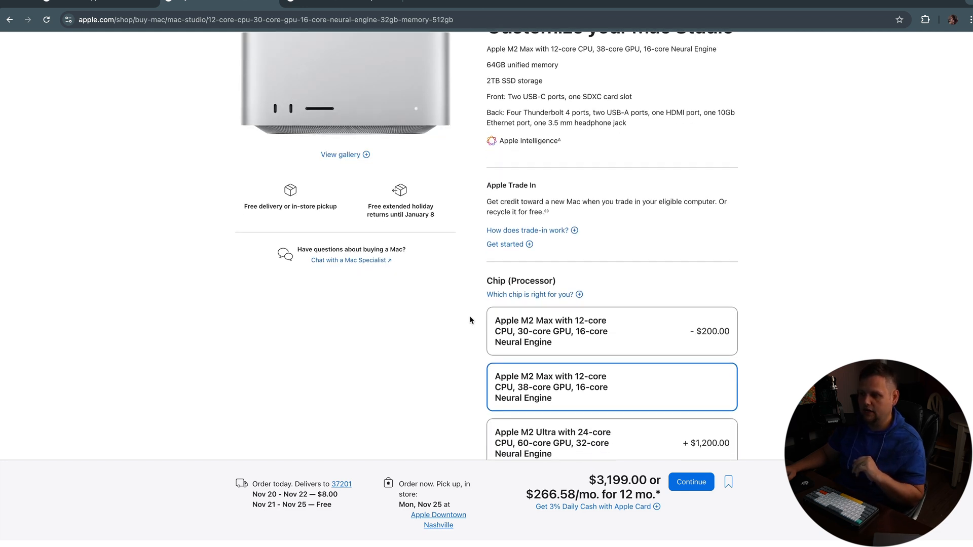
scroll("down", 3)
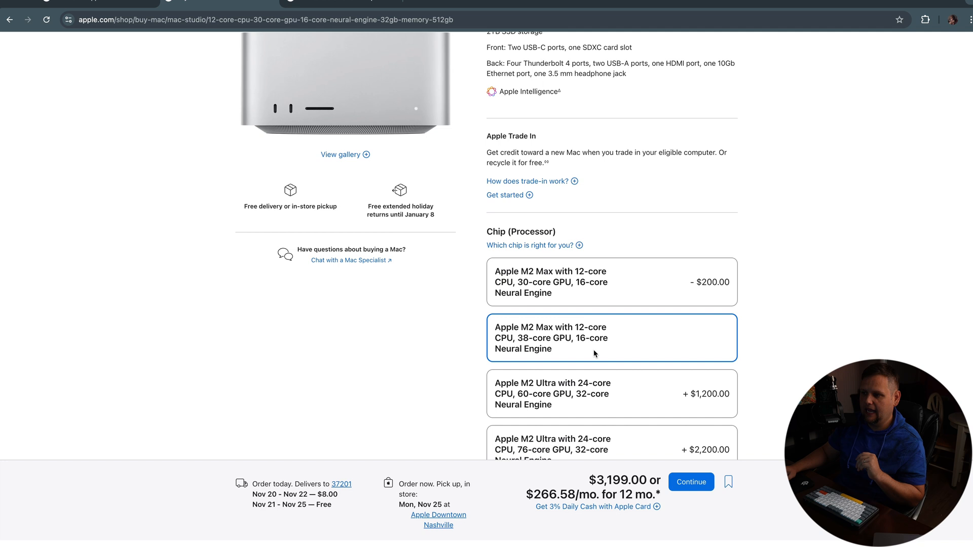
mouse_move(577, 343)
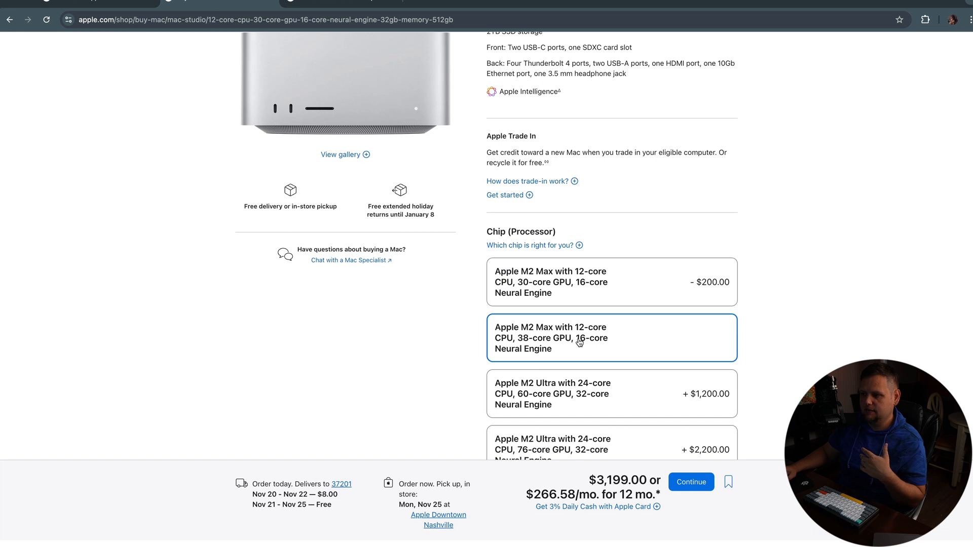
scroll("down", 3)
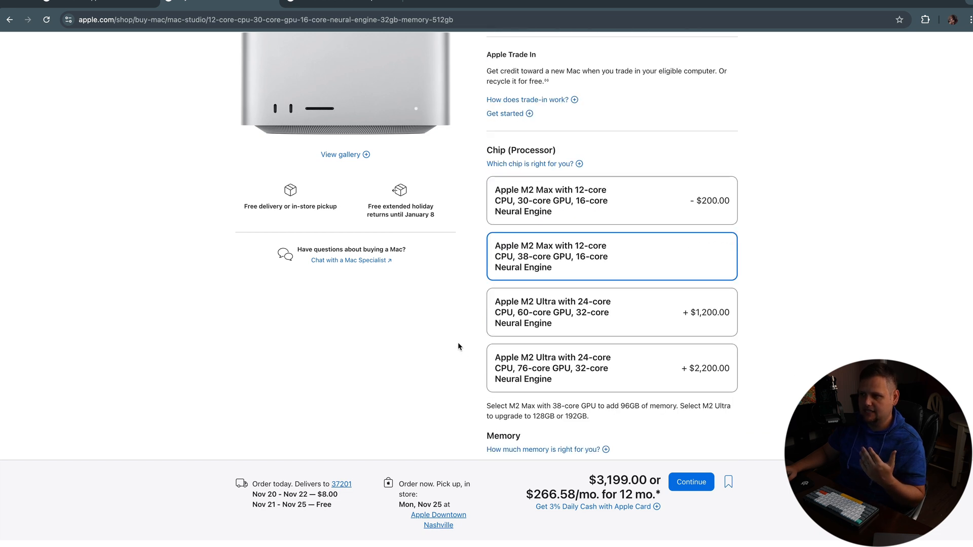
scroll("down", 3)
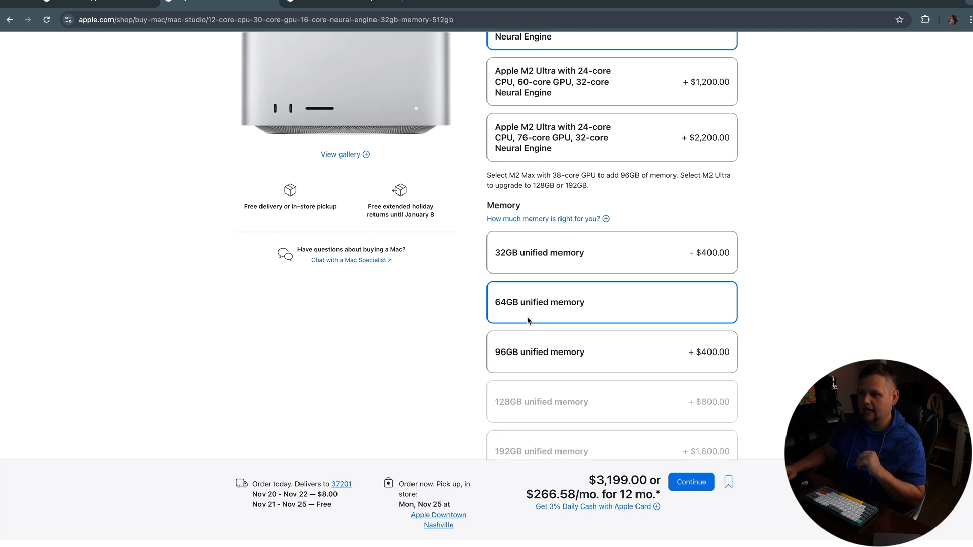
mouse_move(528, 323)
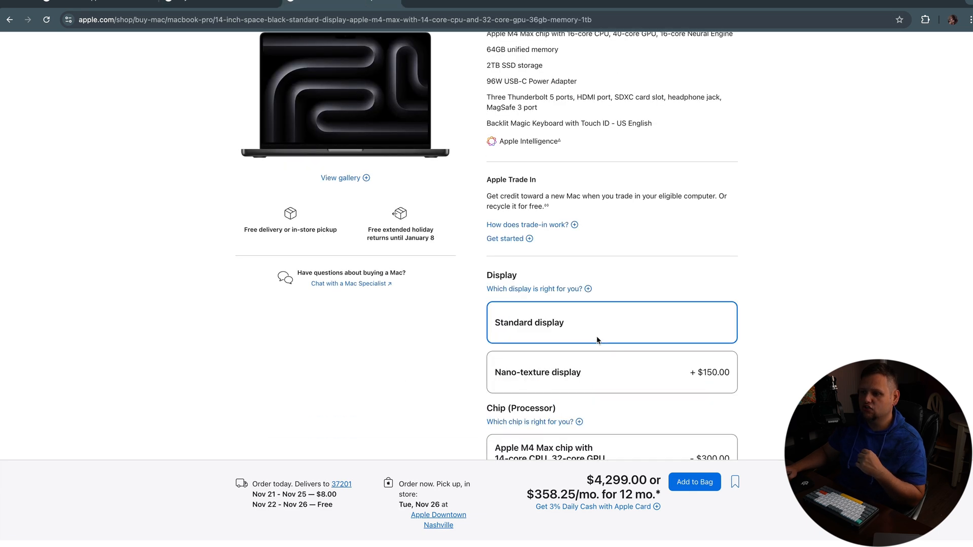
Step: Choose the 16-core CPU, 40-core GPU M4 Max chip and review the memory options
scroll("down", 3)
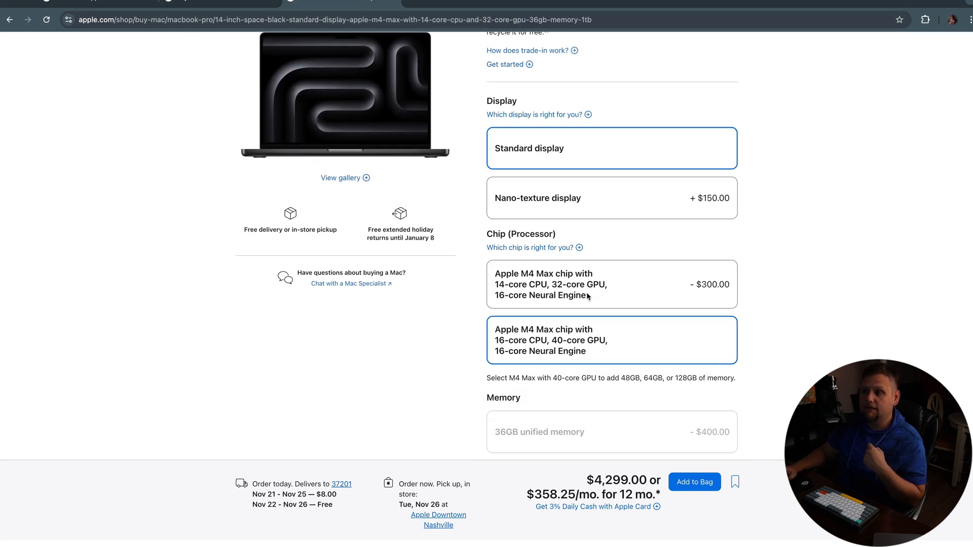
mouse_move(652, 297)
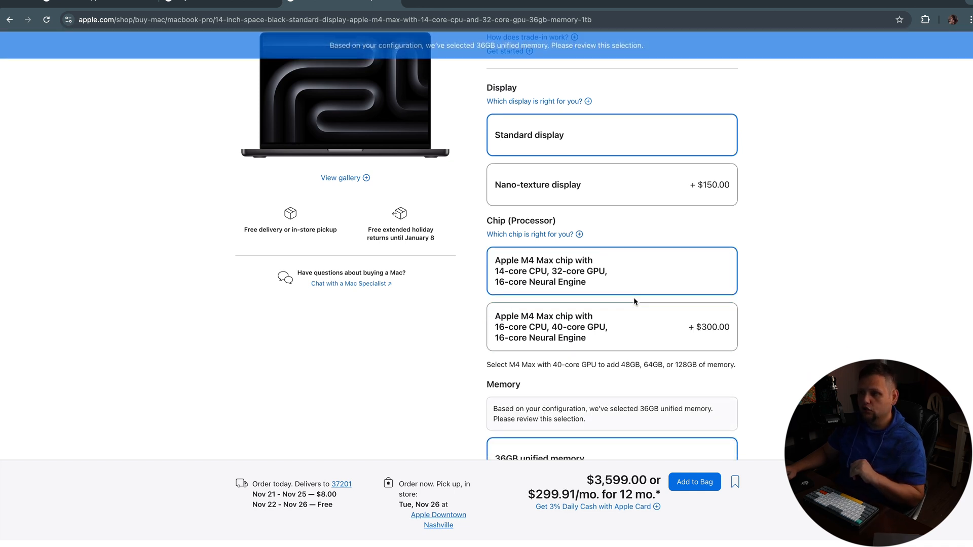
scroll("down", 3)
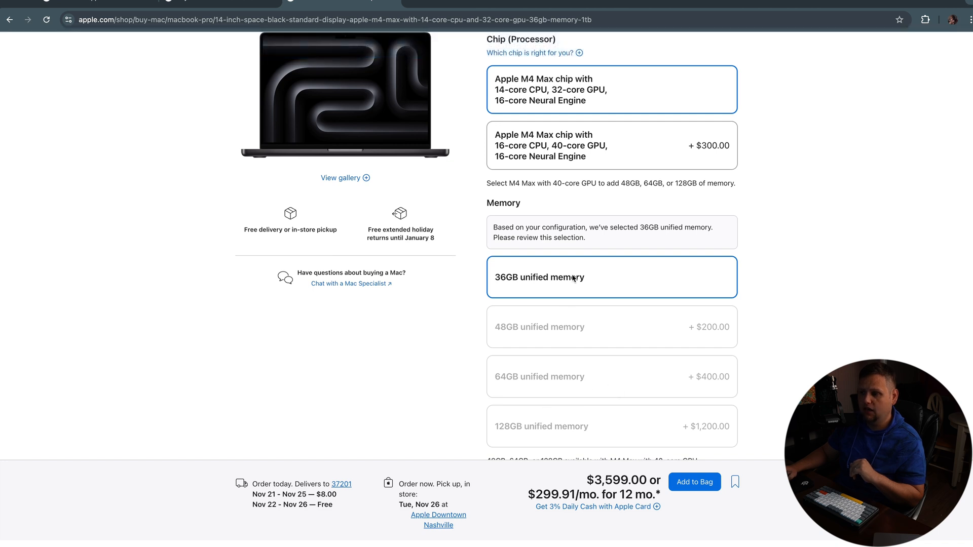
mouse_move(575, 387)
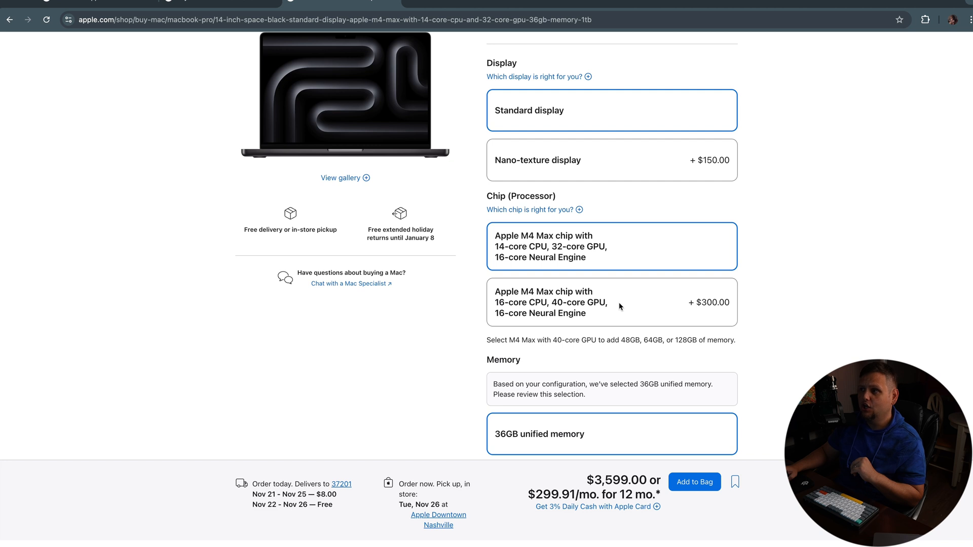
left_click(611, 302)
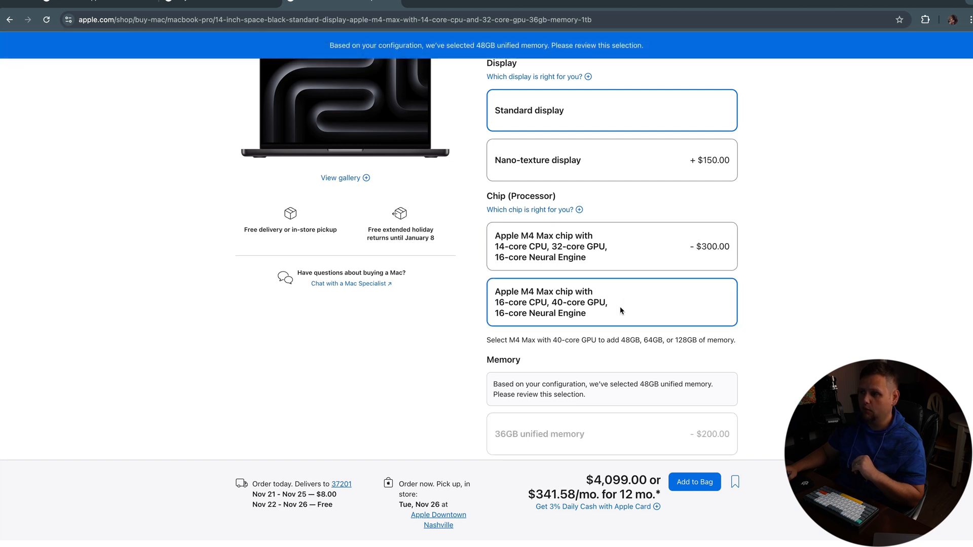
mouse_move(548, 309)
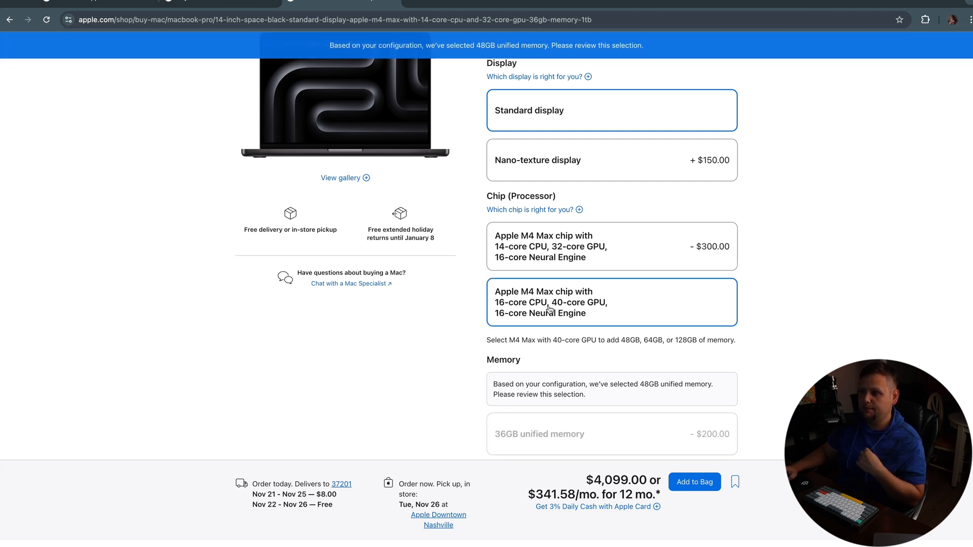
scroll("down", 3)
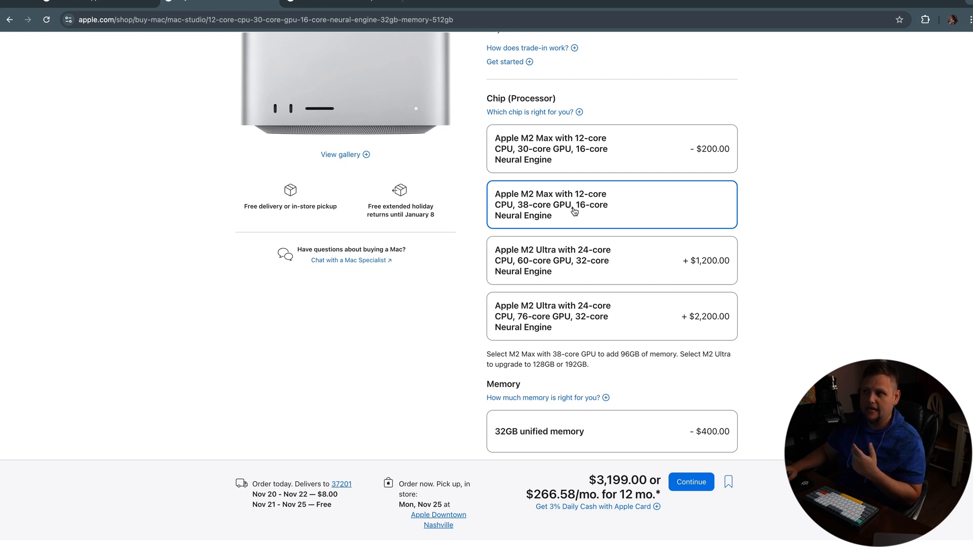
Step: Highlight the Mac Studio's 10Gb Ethernet port spec and review the $3,199 price
scroll("down", 3)
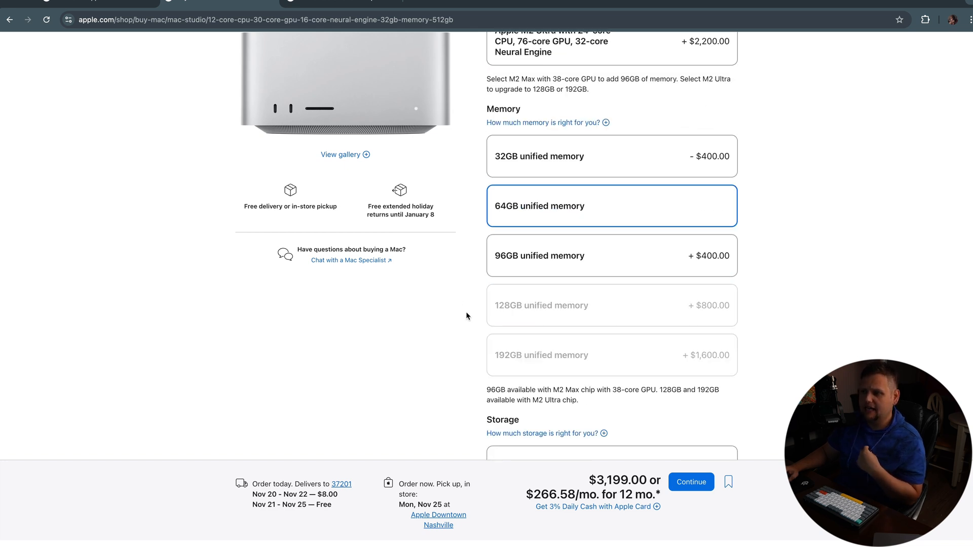
scroll("down", 3)
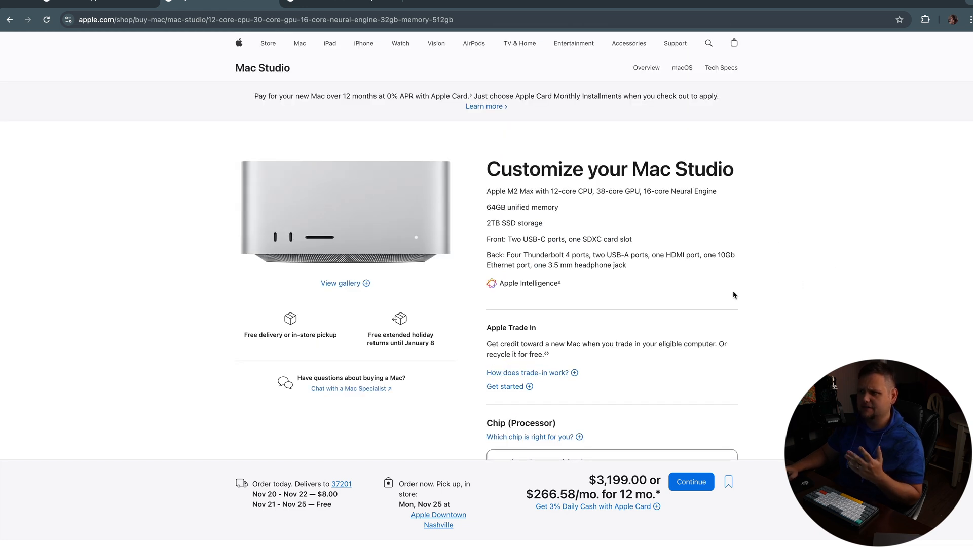
mouse_move(715, 254)
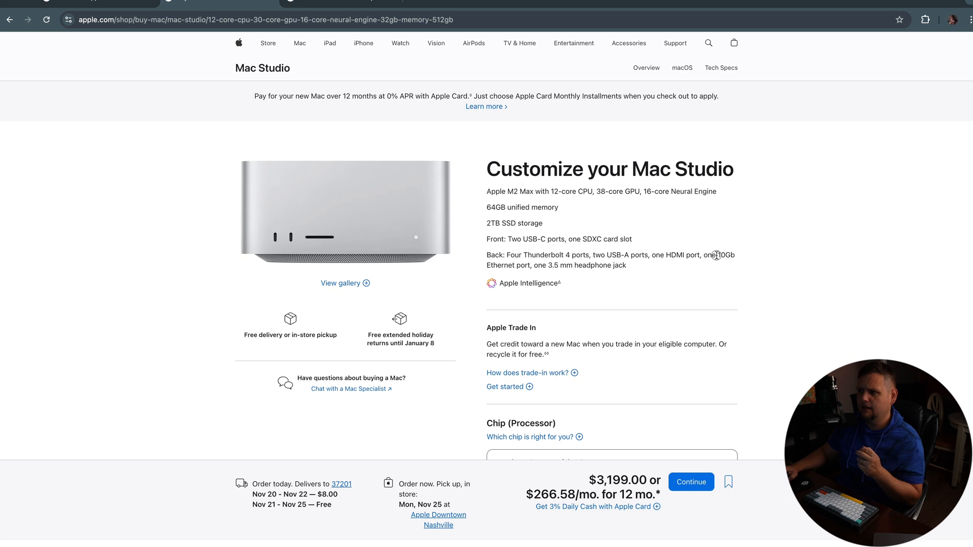
double_click(725, 255)
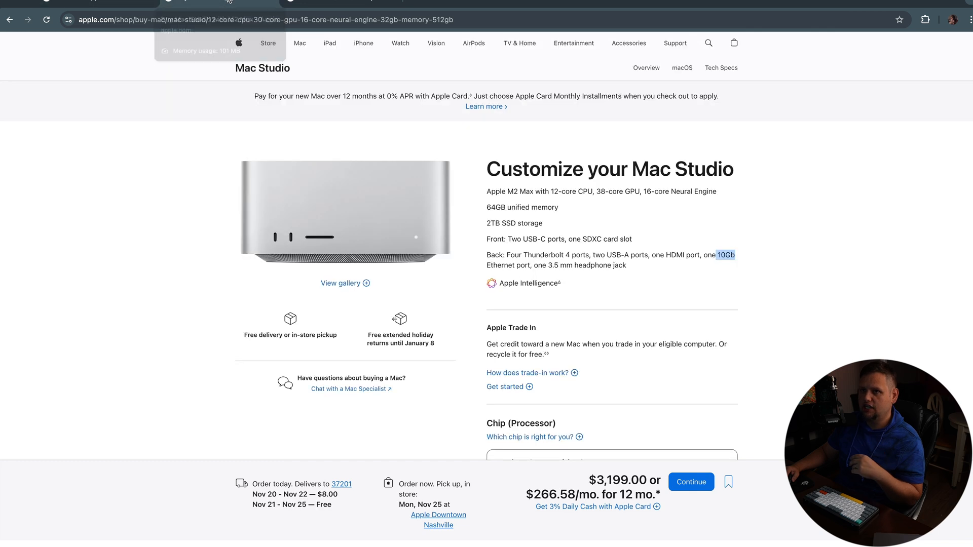
scroll("down", 3)
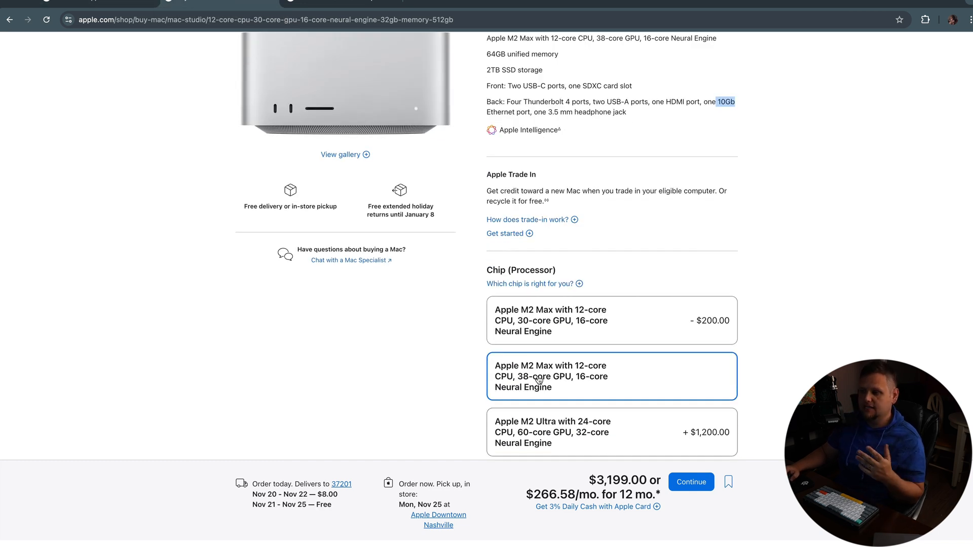
mouse_move(652, 372)
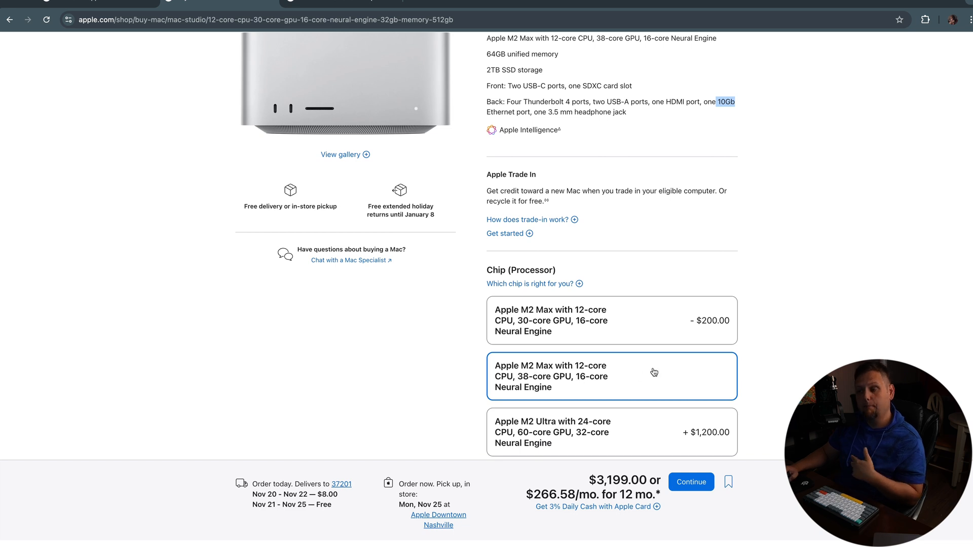
scroll("down", 3)
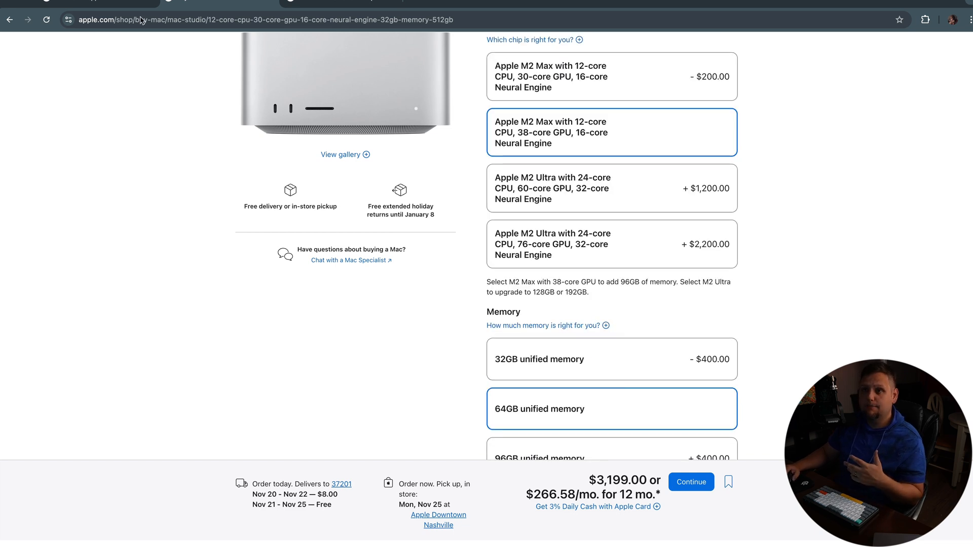
mouse_move(264, 42)
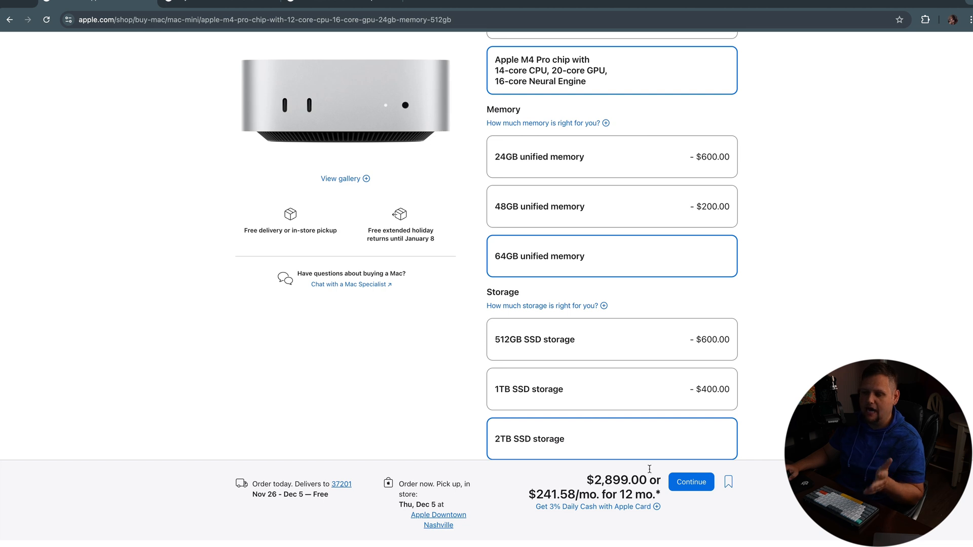
mouse_move(563, 426)
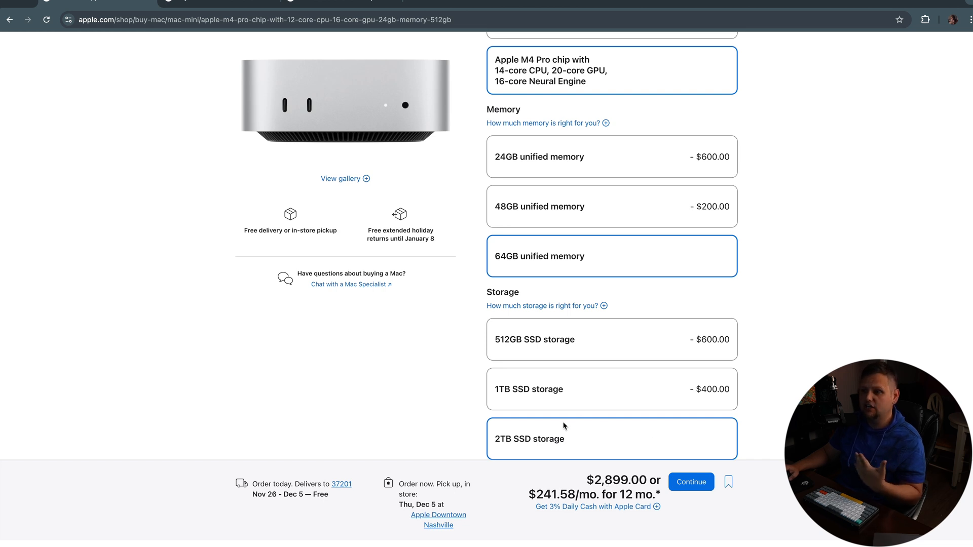
mouse_move(468, 378)
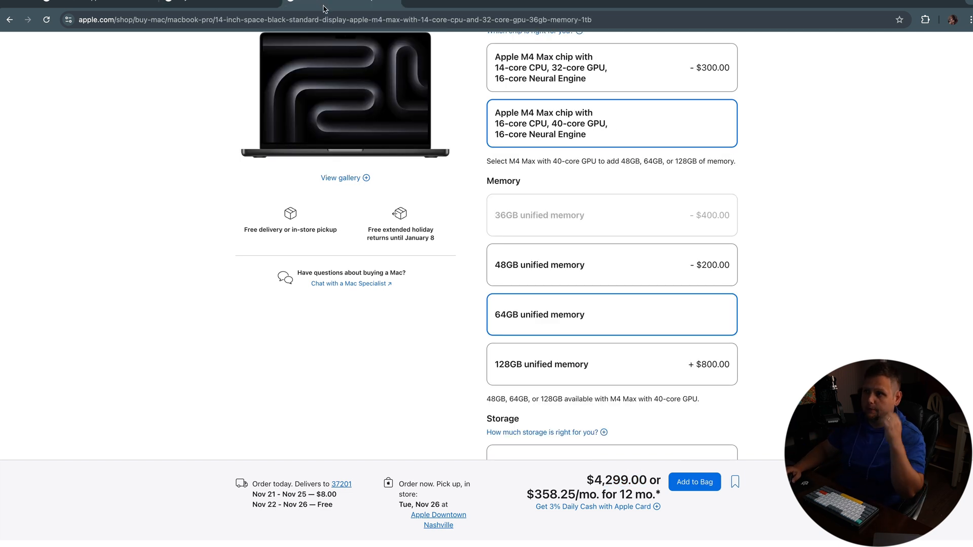
Step: Scroll to the MacBook Pro's 40-core GPU M4 Max and 64GB memory options
scroll("down", 3)
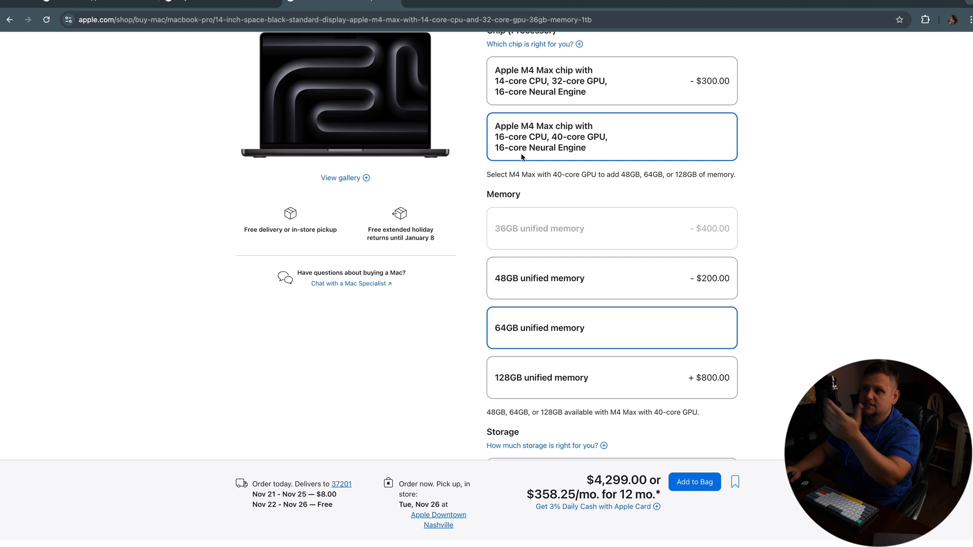
mouse_move(493, 142)
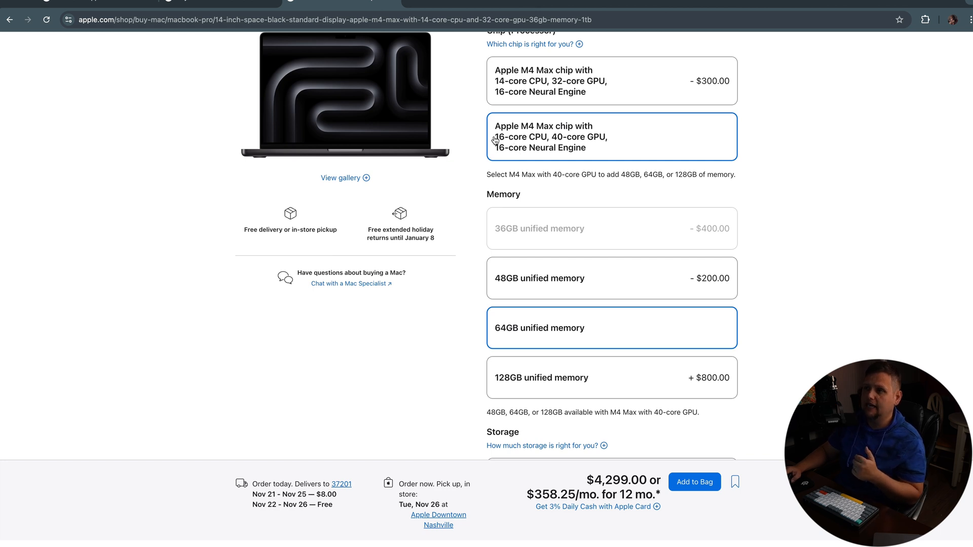
mouse_move(556, 138)
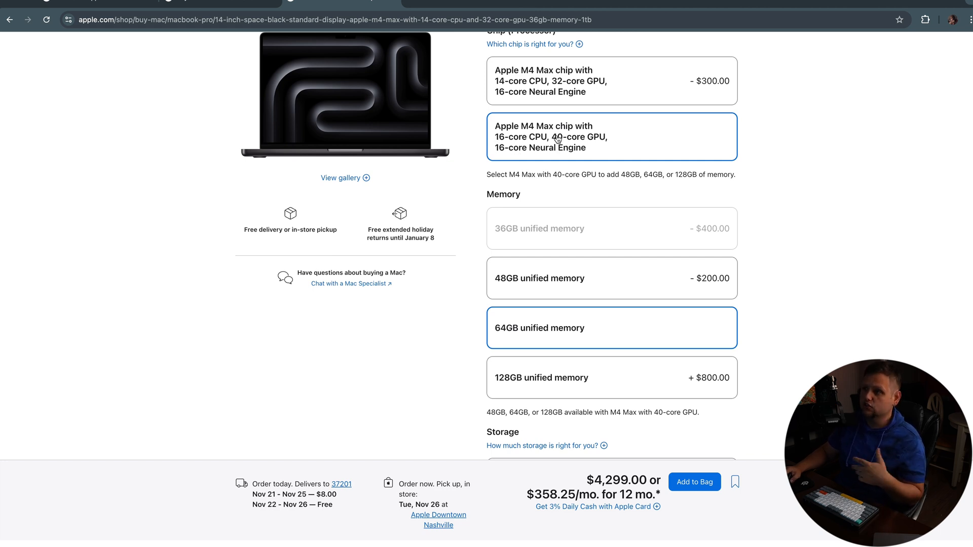
mouse_move(569, 153)
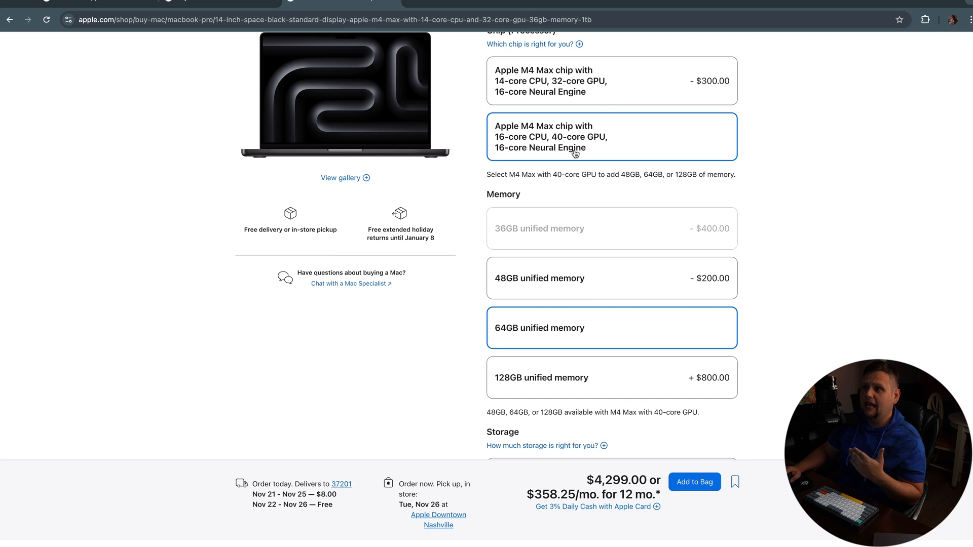
mouse_move(572, 148)
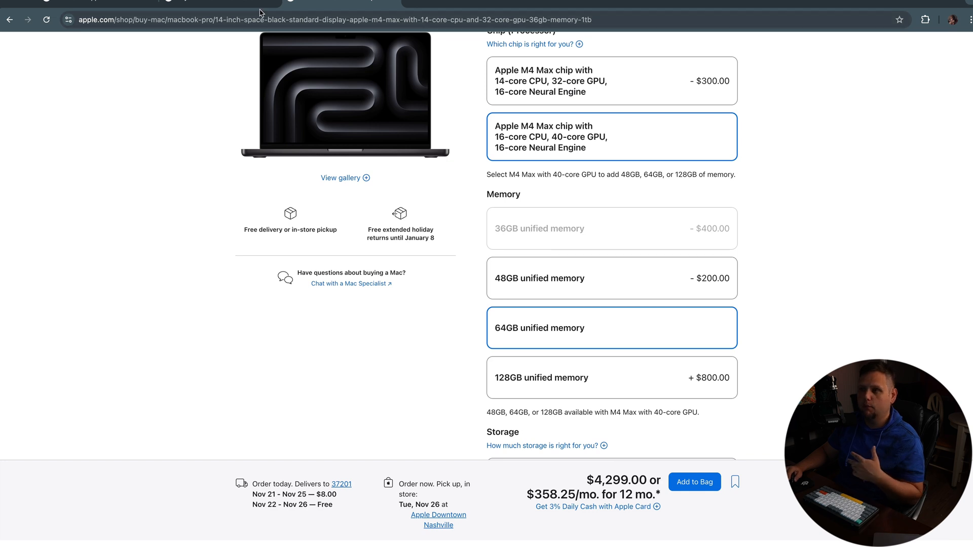
mouse_move(551, 146)
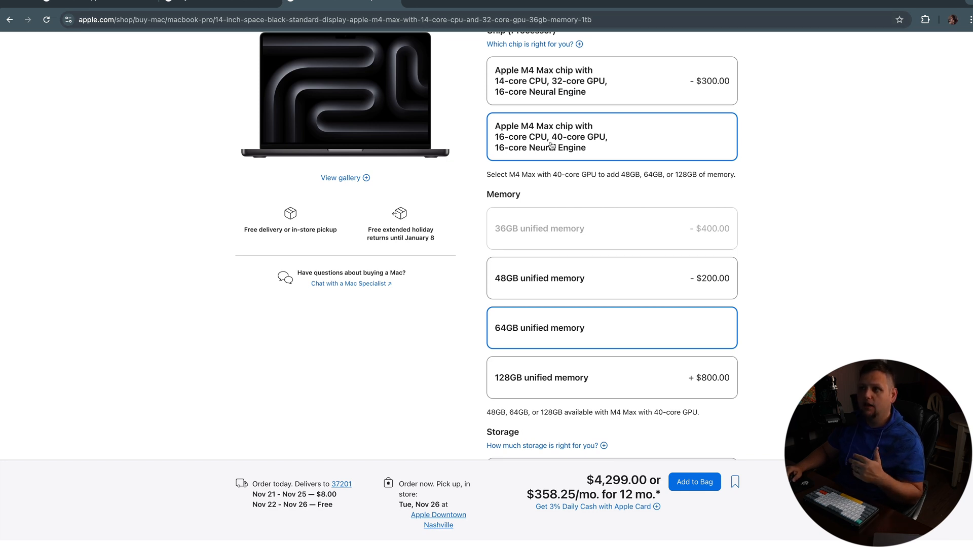
mouse_move(590, 144)
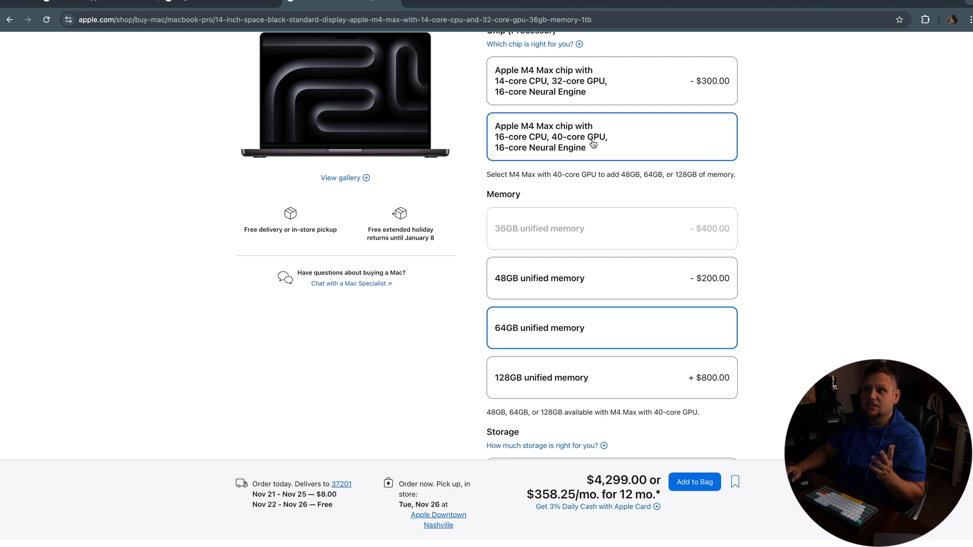
mouse_move(591, 158)
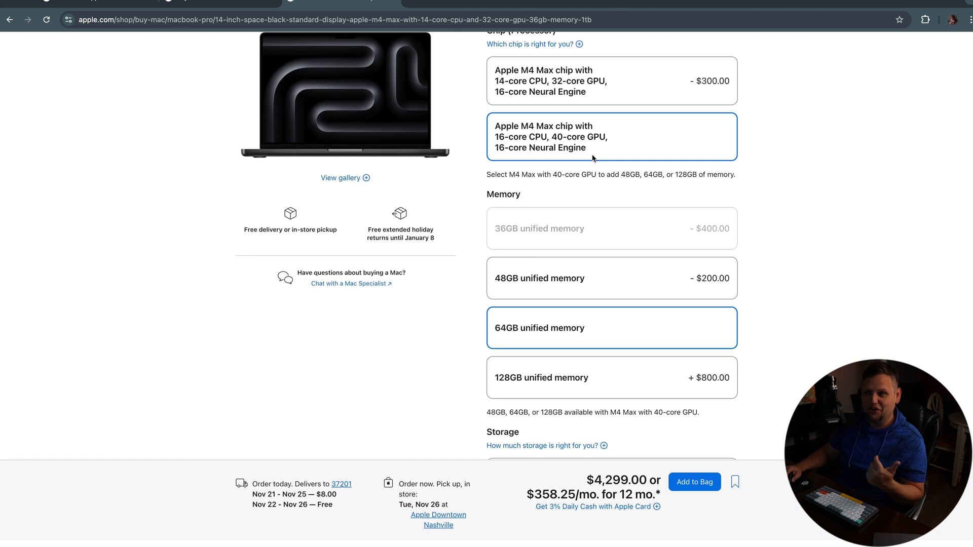
mouse_move(593, 147)
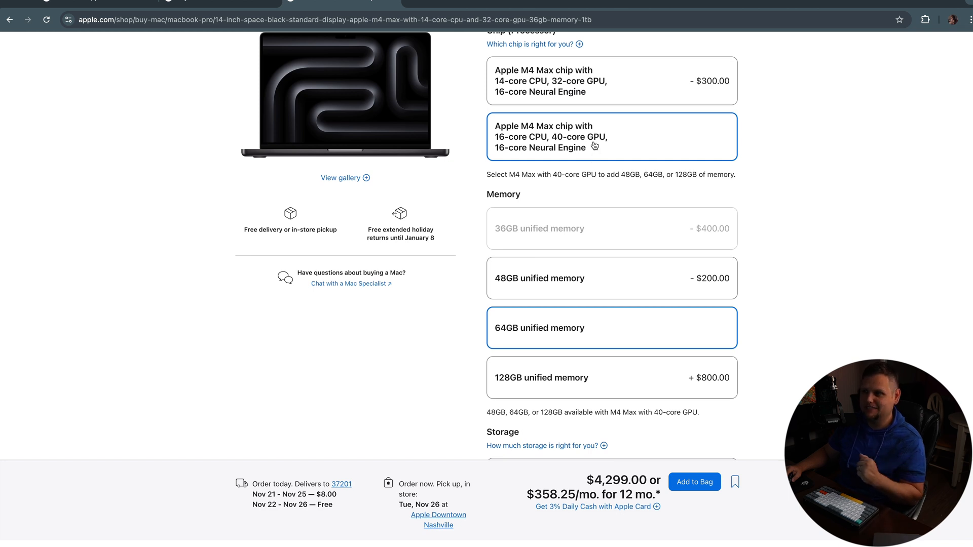
mouse_move(589, 149)
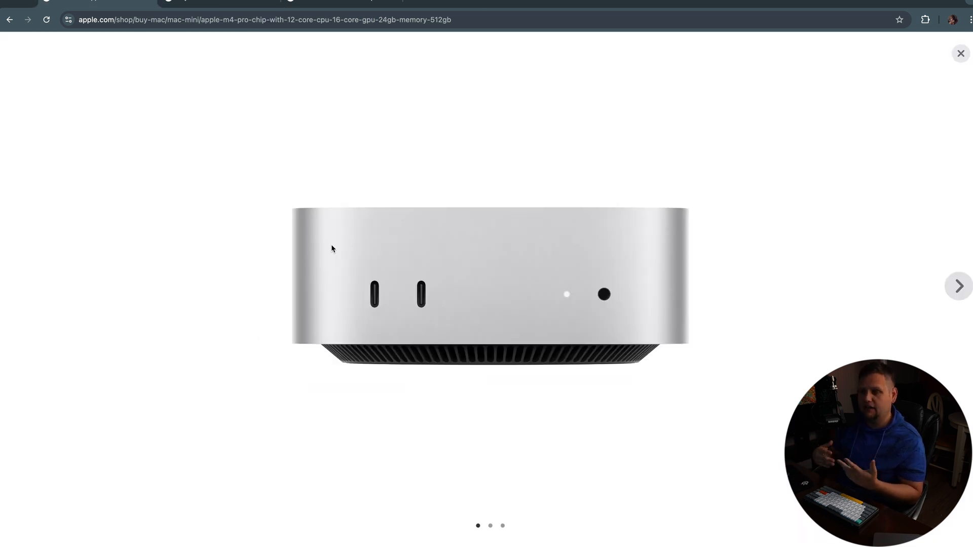
mouse_move(512, 337)
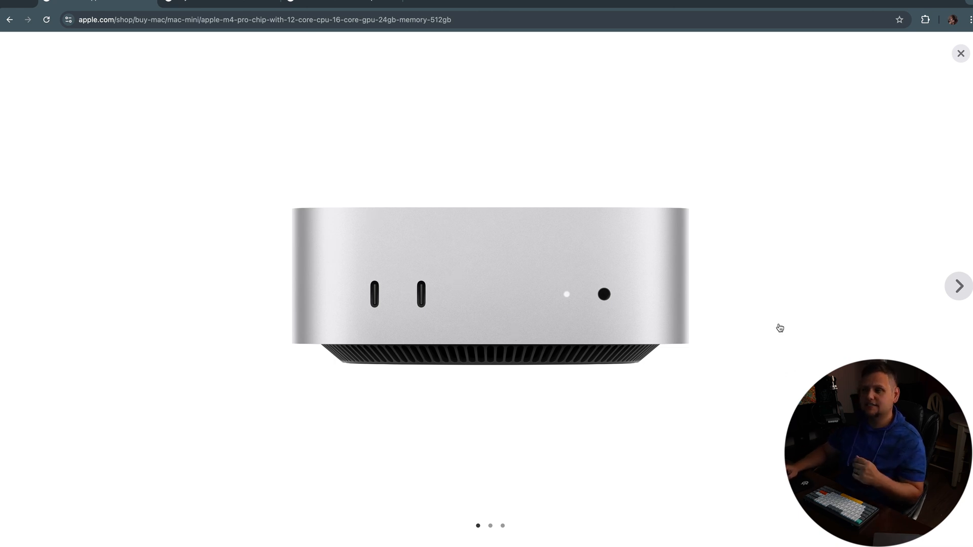
mouse_move(680, 287)
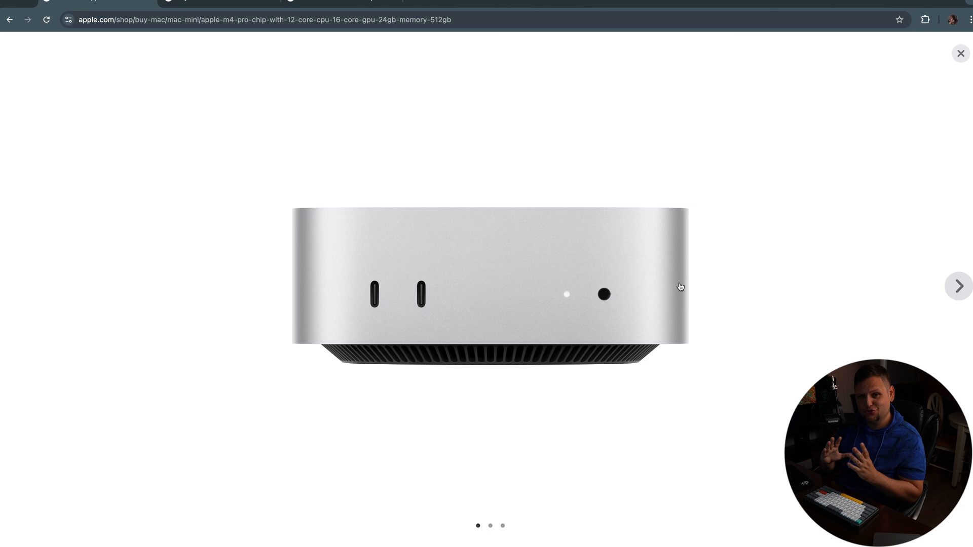
mouse_move(735, 312)
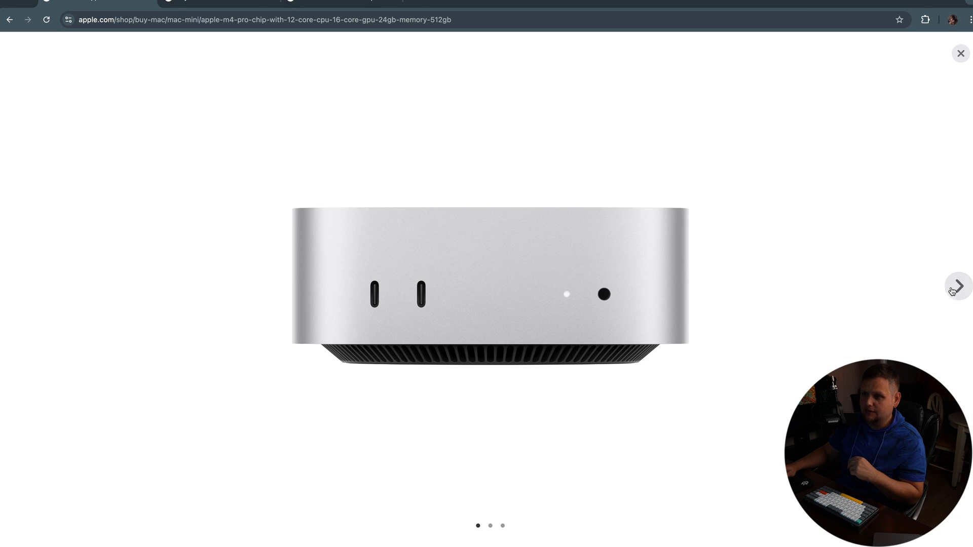
Step: Advance to the next product photo in the gallery
left_click(957, 286)
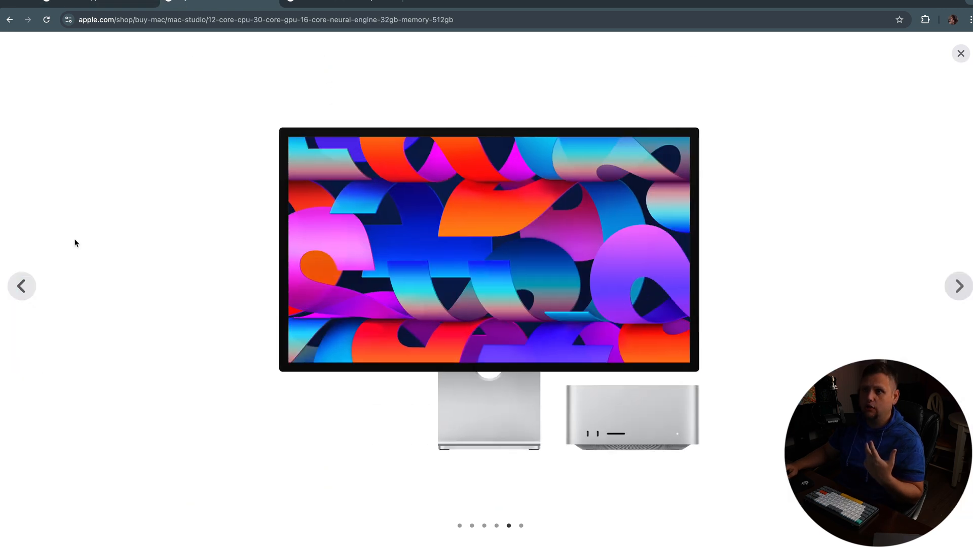
Step: Go back one photo, then forward to the Mac Studio rear-ports image
left_click(22, 286)
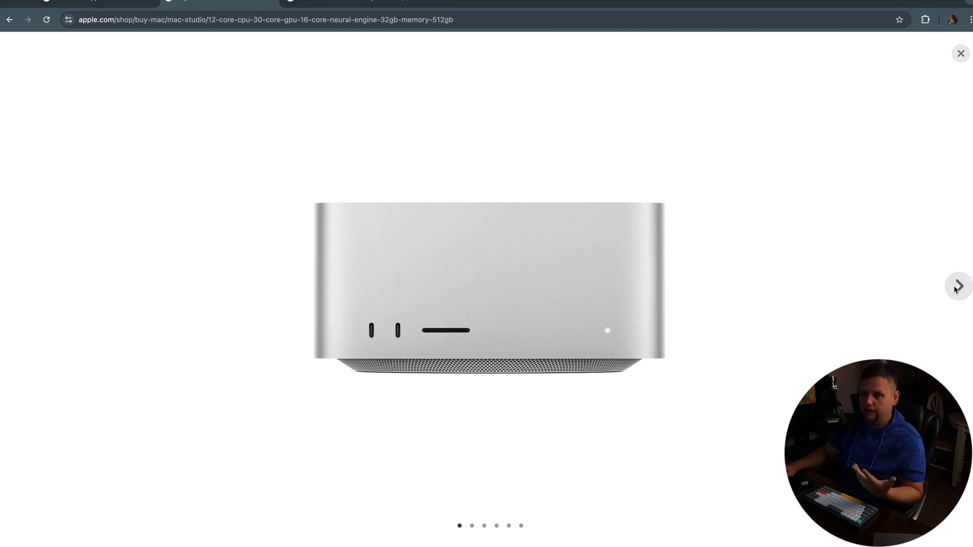
left_click(957, 285)
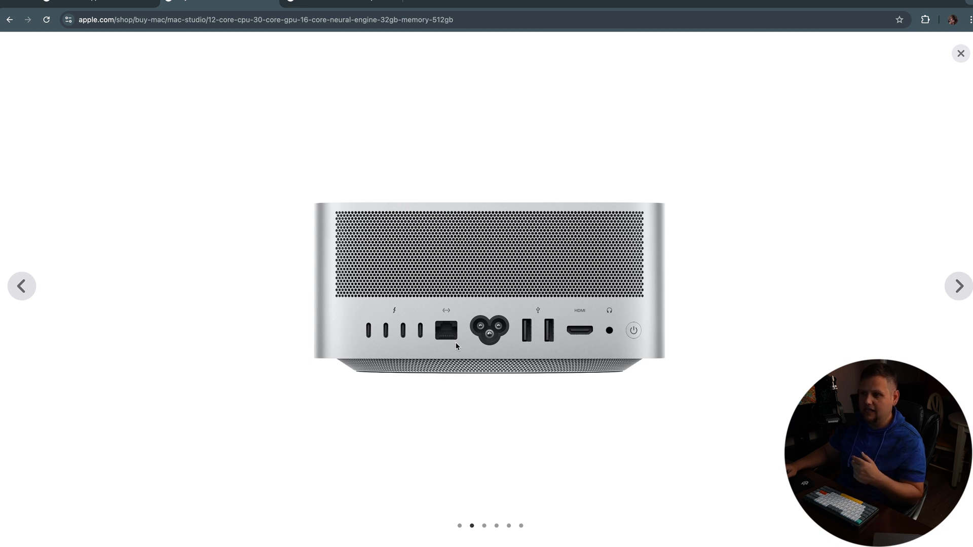
mouse_move(556, 362)
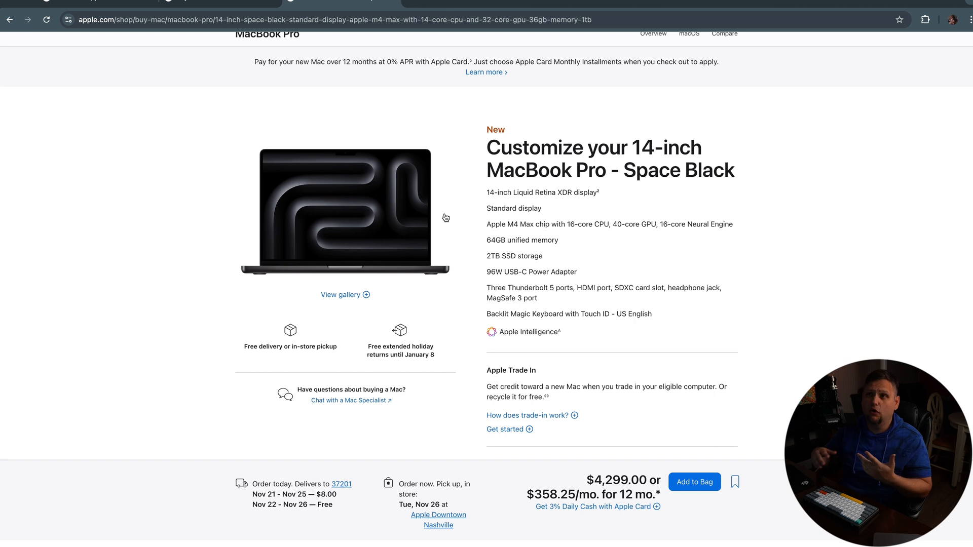
mouse_move(556, 187)
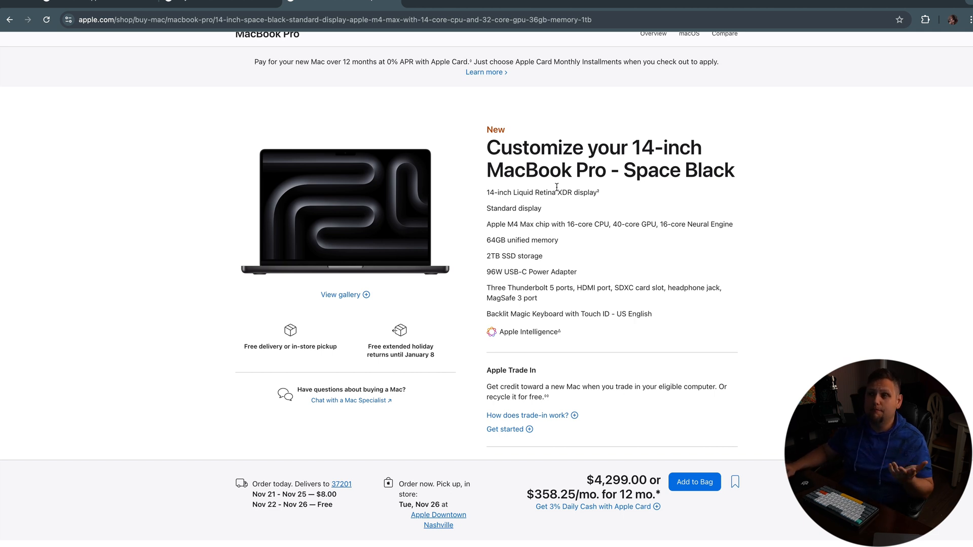
Step: Review the MacBook Pro summary: M4 Max, 64GB, 2TB at $4,299
scroll("down", 3)
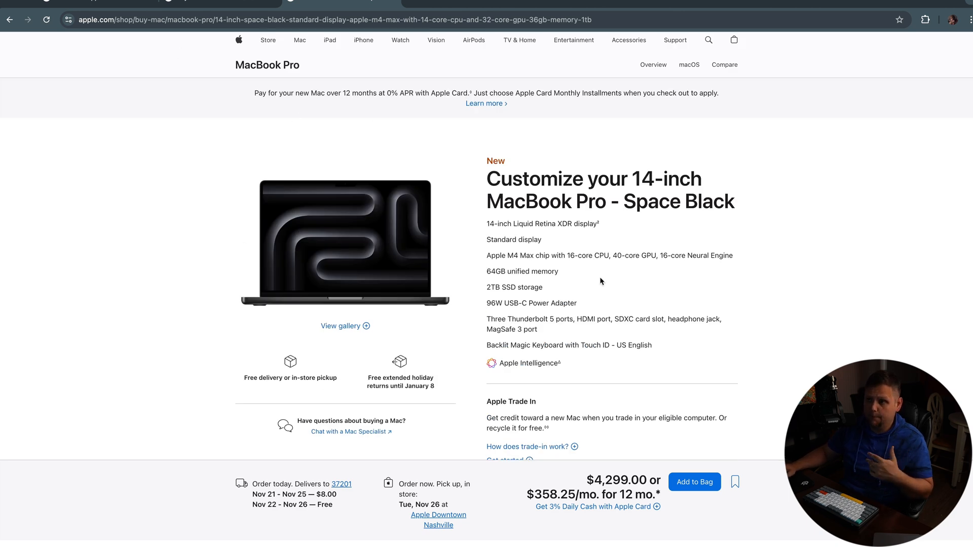
scroll("down", 3)
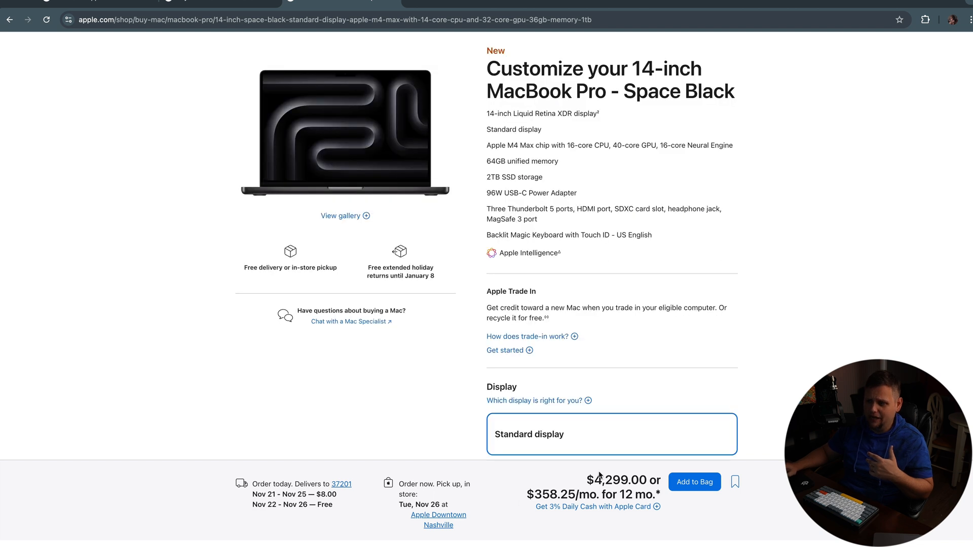